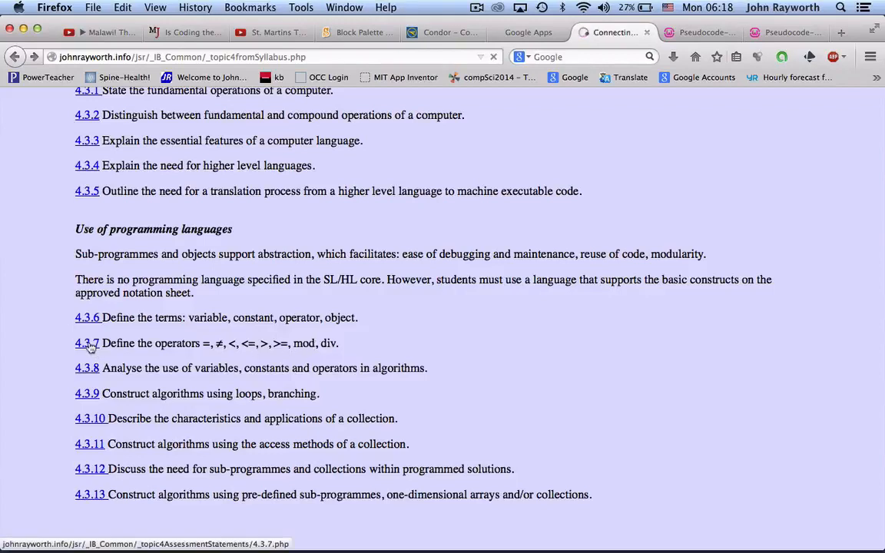
- Open syllabus statement 4.3.7 on operators in Firefox, then return to the NetBeans Java editor
{"action": "left_click", "coordinate": [86, 343]}
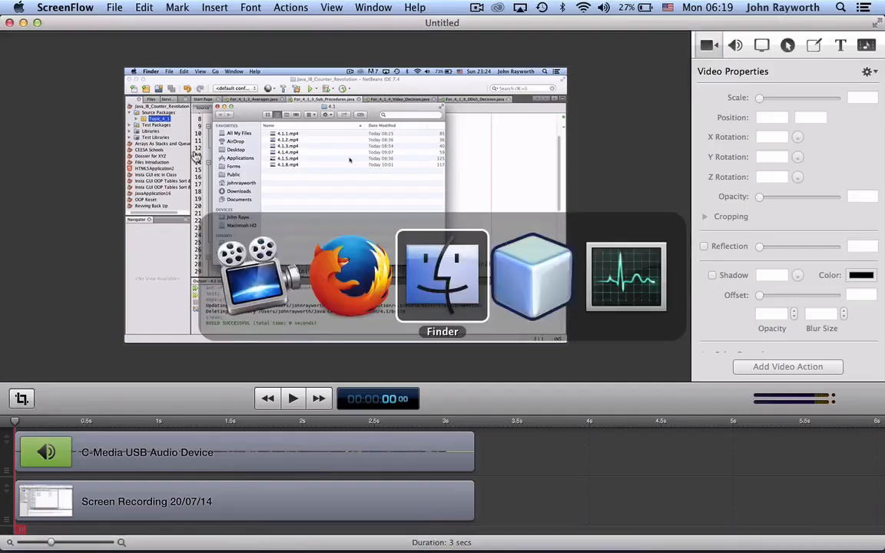
{"action": "left_click", "coordinate": [442, 276]}
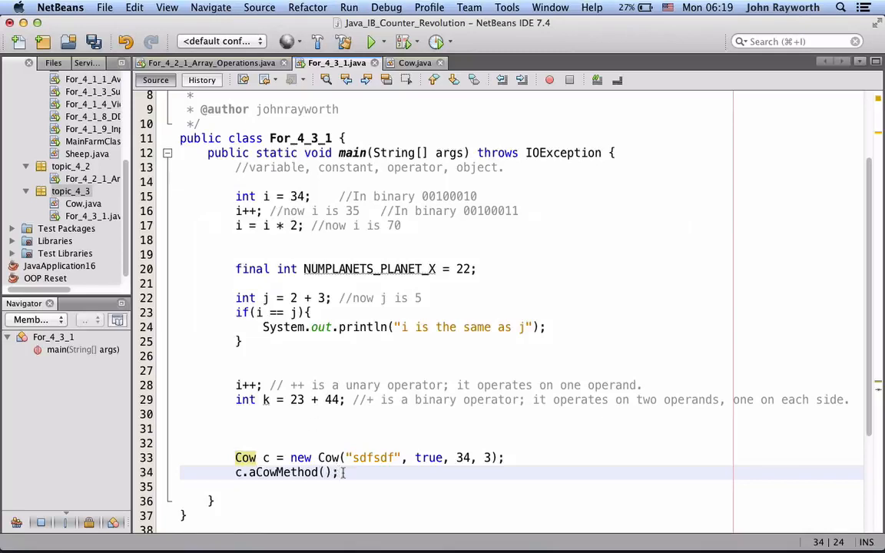
- Replace main's old code with a block printing "Something..." and an else branch with placeholder text
{"action": "left_click_drag", "start_coordinate": [236, 225], "coordinate": [341, 472]}
{"action": "type", "text": "if("}
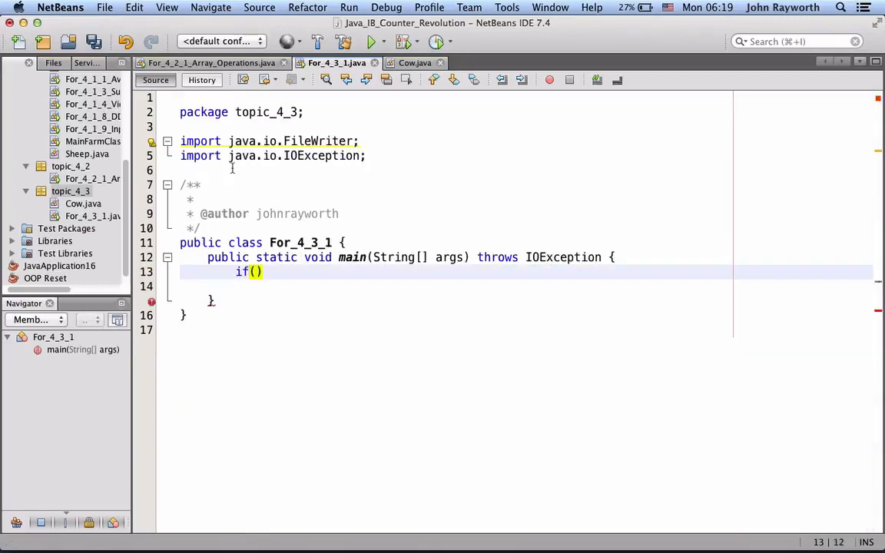
{"action": "type", "text": "{"}
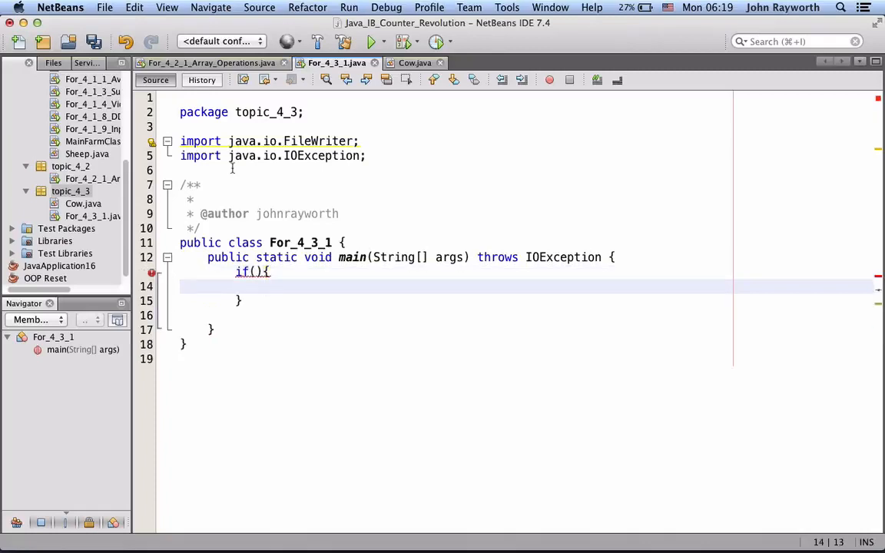
{"action": "type", "text": "System.out.println(\"Som\");"}
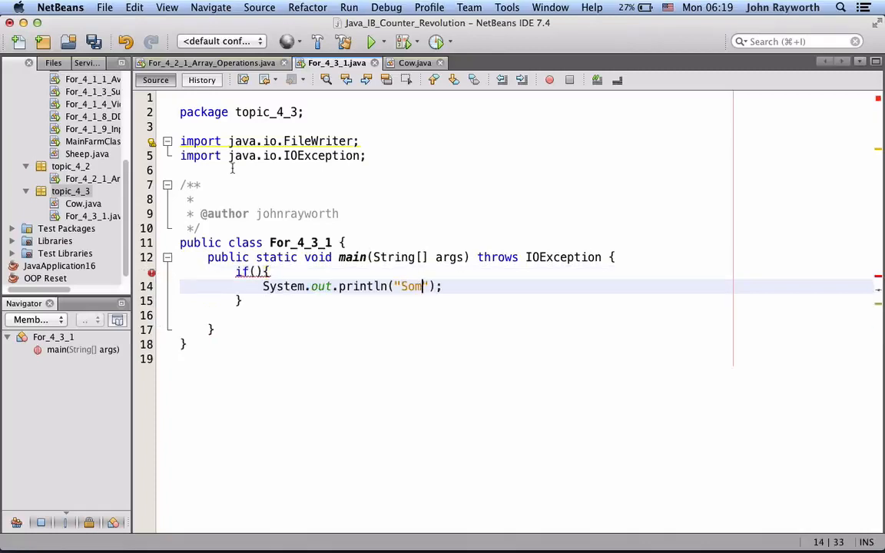
{"action": "type", "text": "ething"}
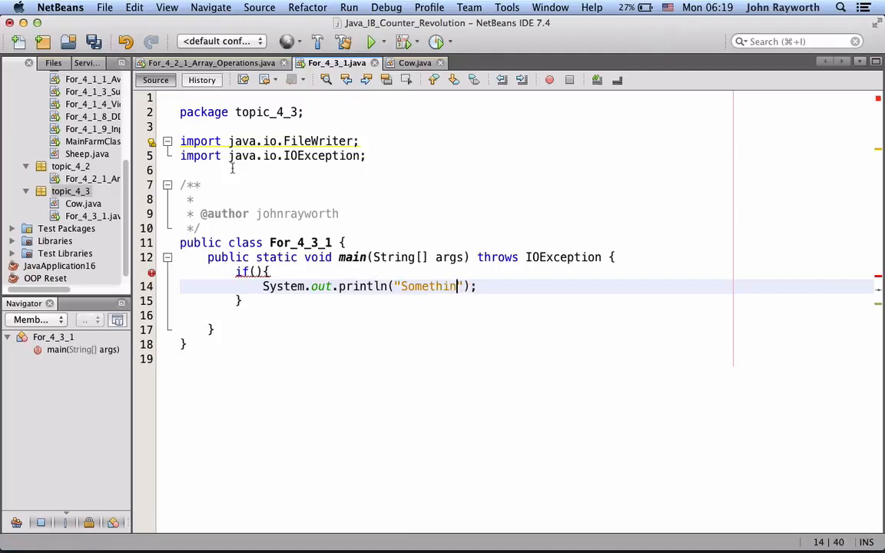
{"action": "type", "text": "g..."}
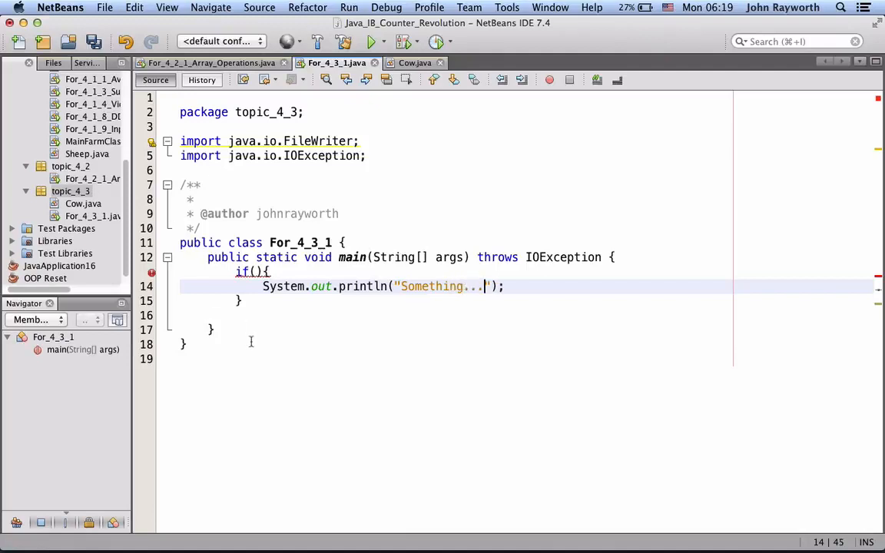
{"action": "type", "text": "else{"}
{"action": "type", "text": "System.out.println(\"\");"}
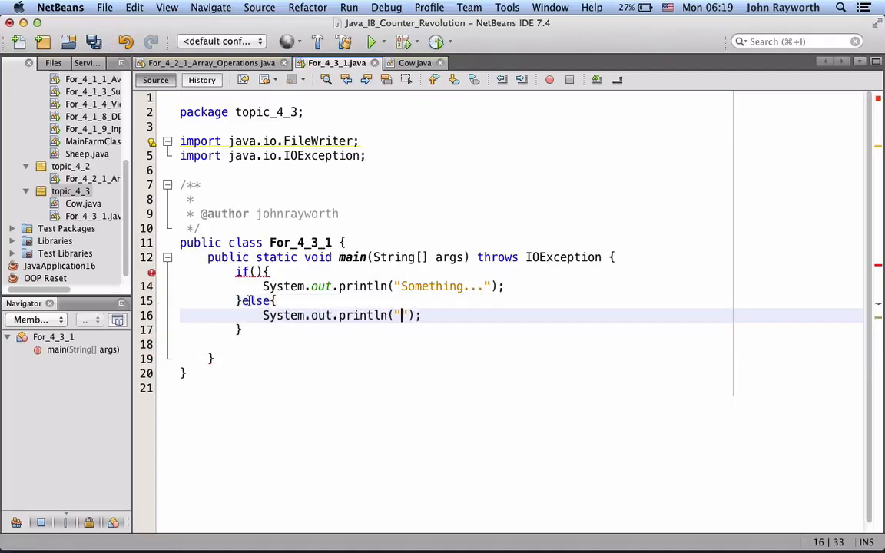
{"action": "type", "text": "slsldkjfsld"}
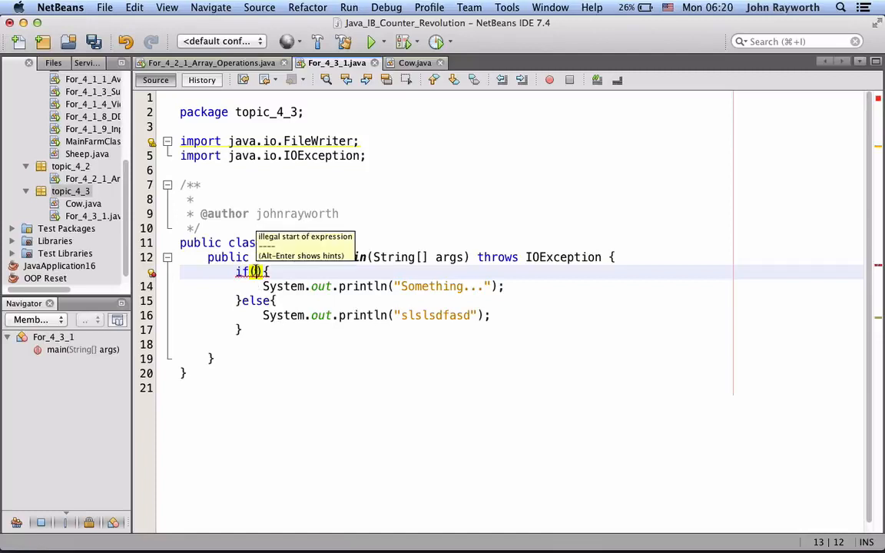
- Write the if condition as 3 == 3 after trying true and false
{"action": "type", "text": "tr"}
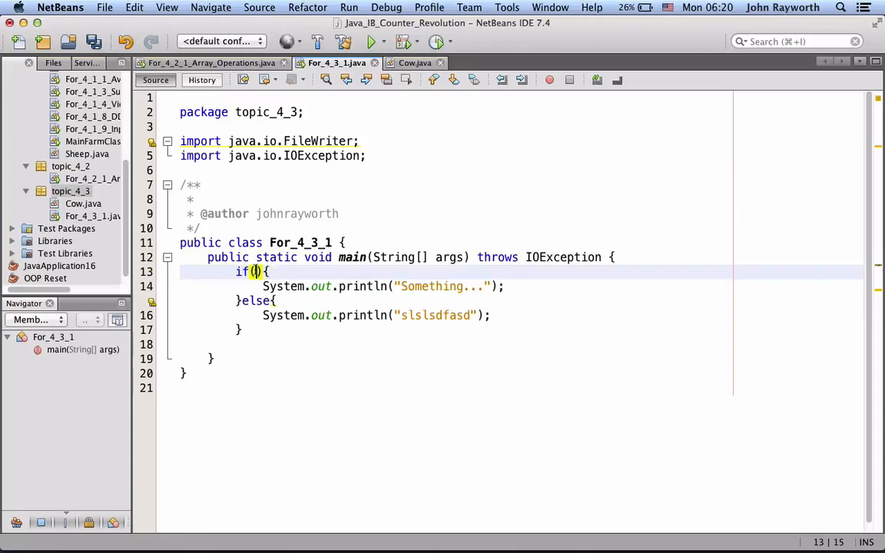
{"action": "type", "text": "false"}
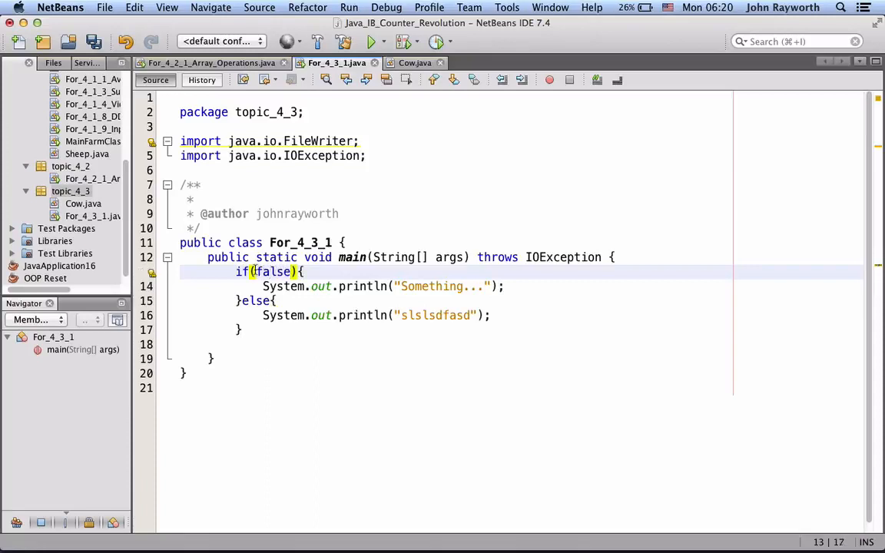
{"action": "type", "text": "i"}
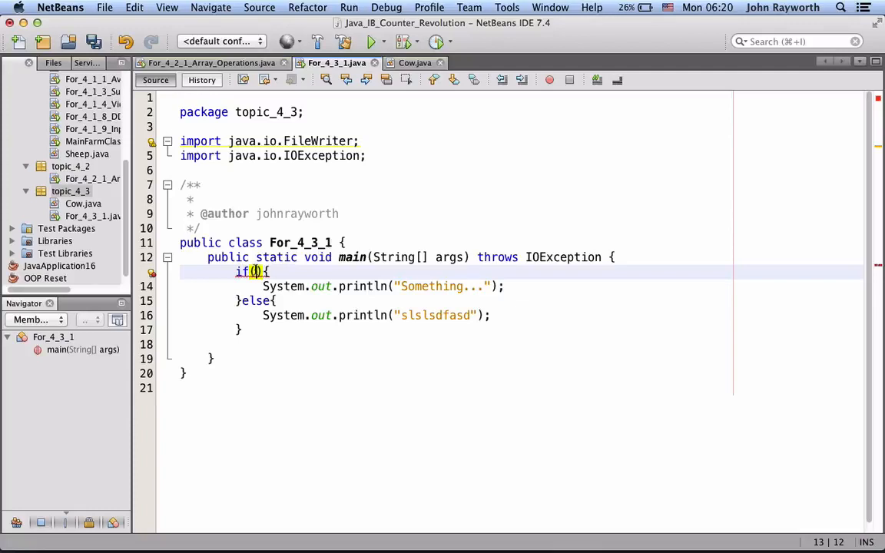
{"action": "type", "text": "3 =="}
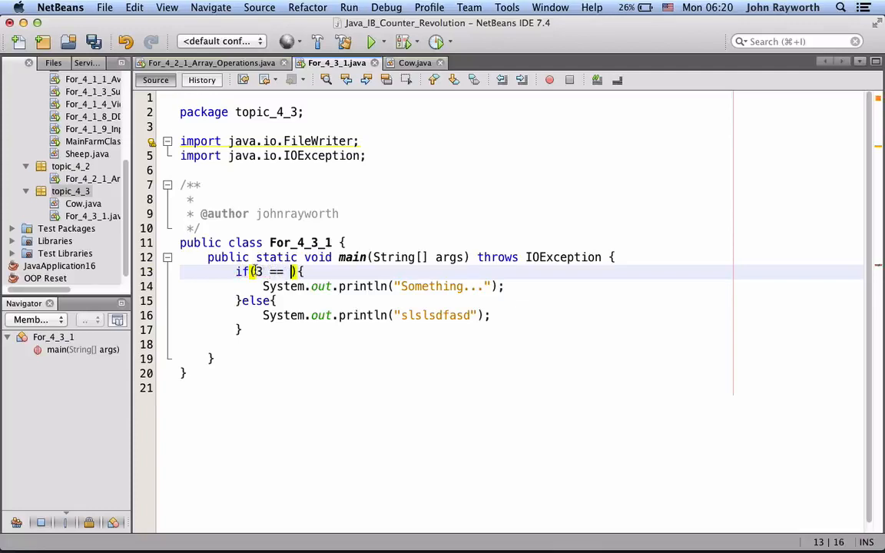
{"action": "type", "text": "3"}
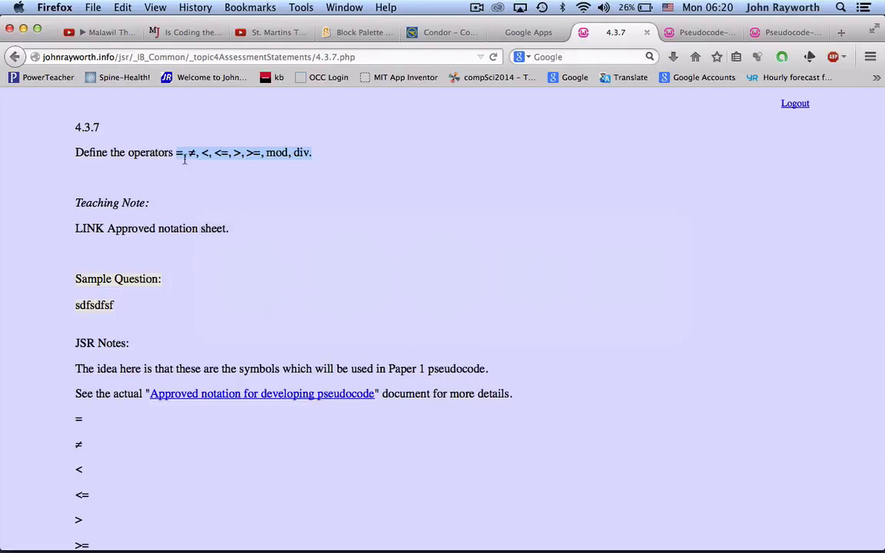
{"action": "mouse_move", "coordinate": [182, 166]}
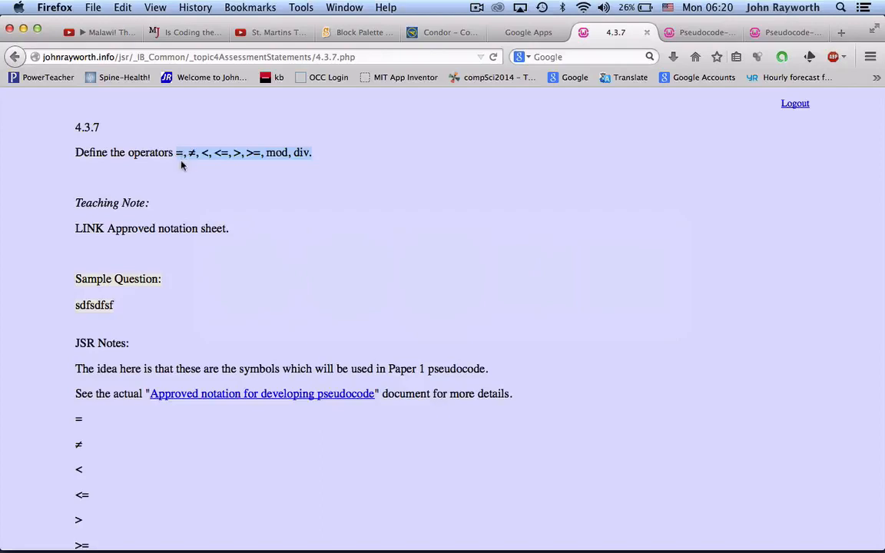
{"action": "mouse_move", "coordinate": [179, 153]}
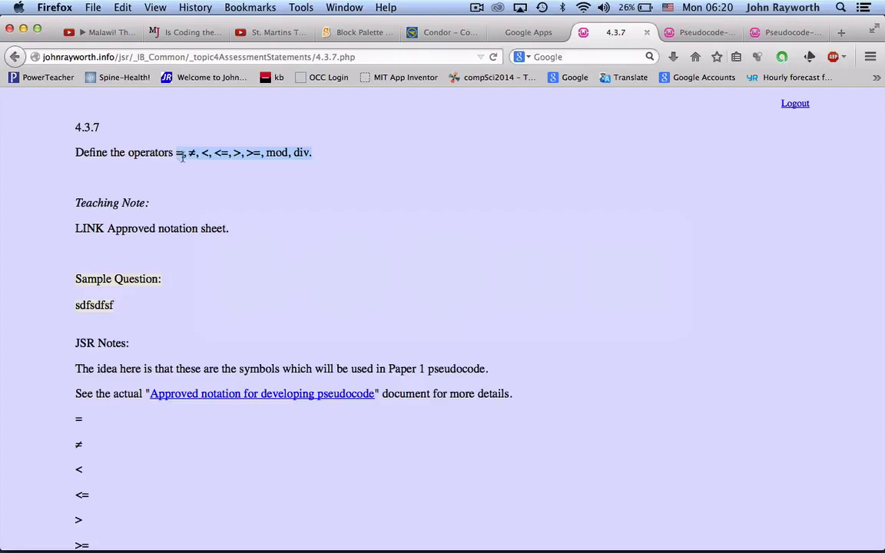
{"action": "mouse_move", "coordinate": [220, 169]}
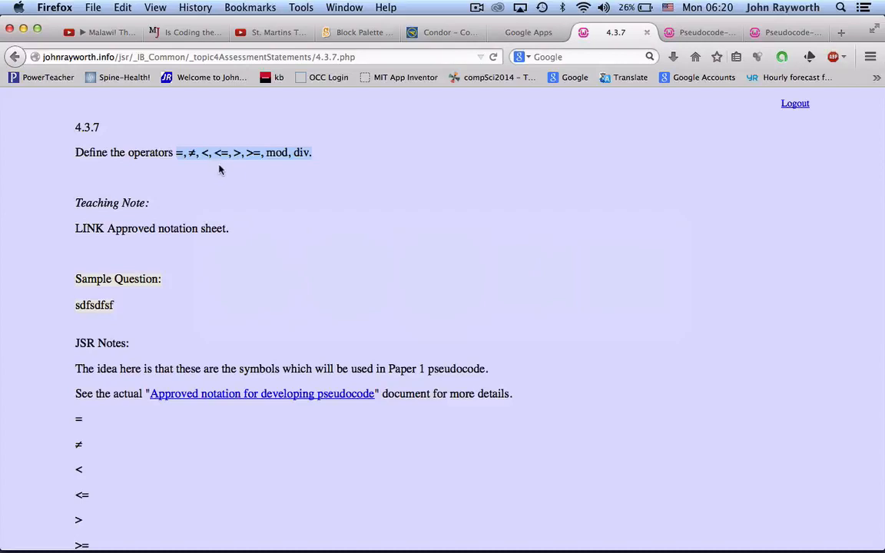
{"action": "mouse_move", "coordinate": [248, 181]}
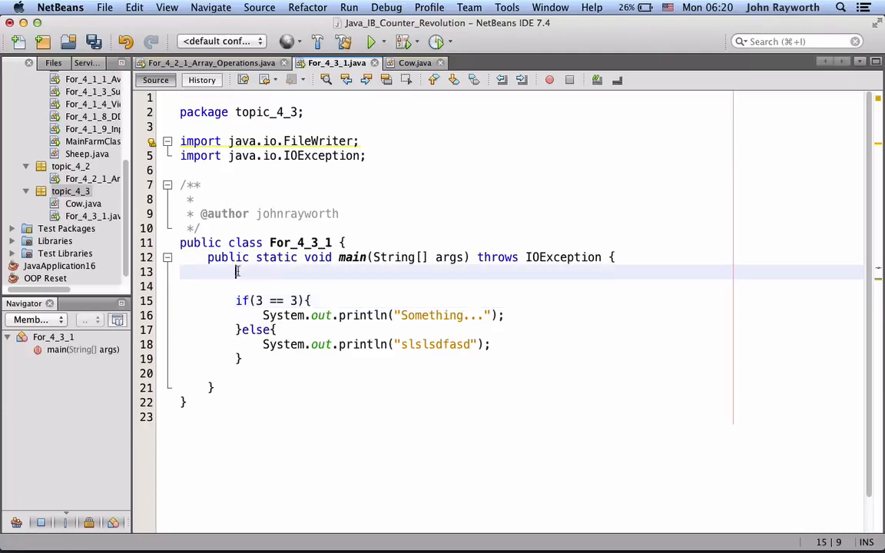
- Declare int i = 3; and int j = 3; above the if, replacing the mistyped bool
{"action": "type", "text": "bool"}
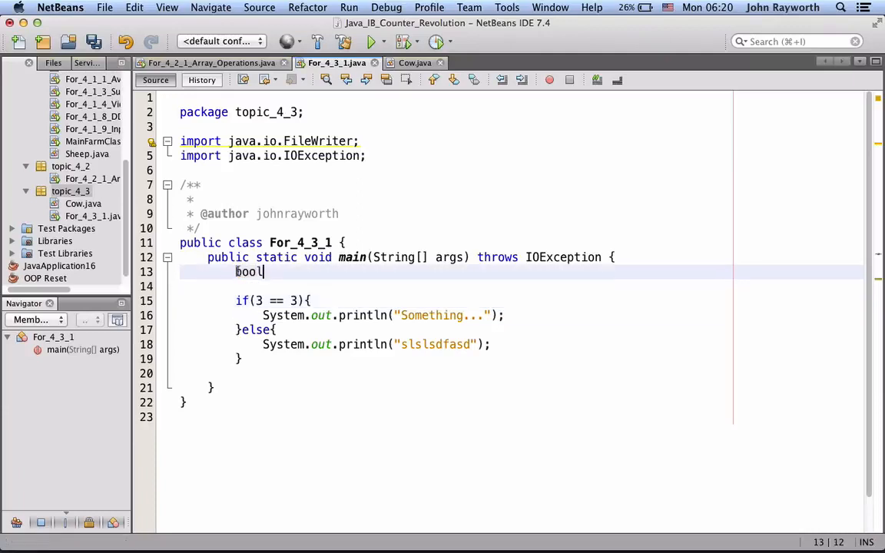
{"action": "key", "text": "Backspace"}
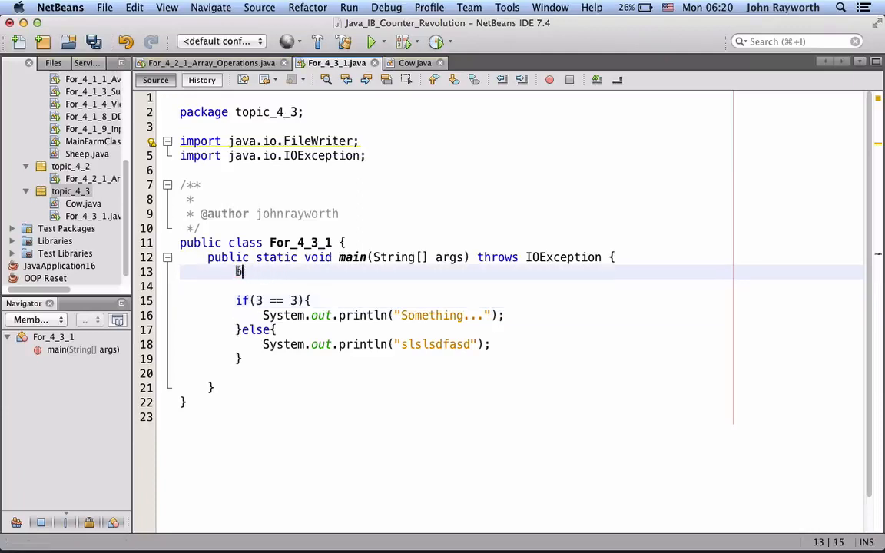
{"action": "type", "text": "int"}
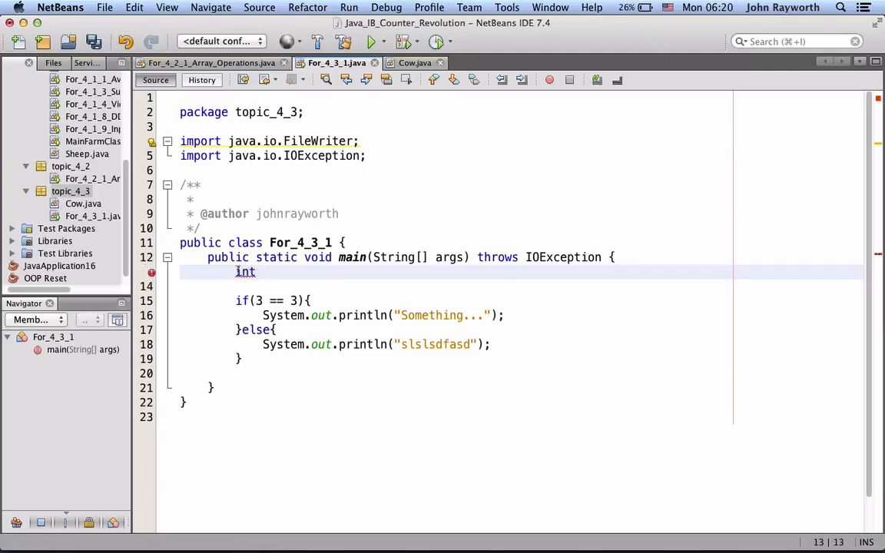
{"action": "type", "text": "i"}
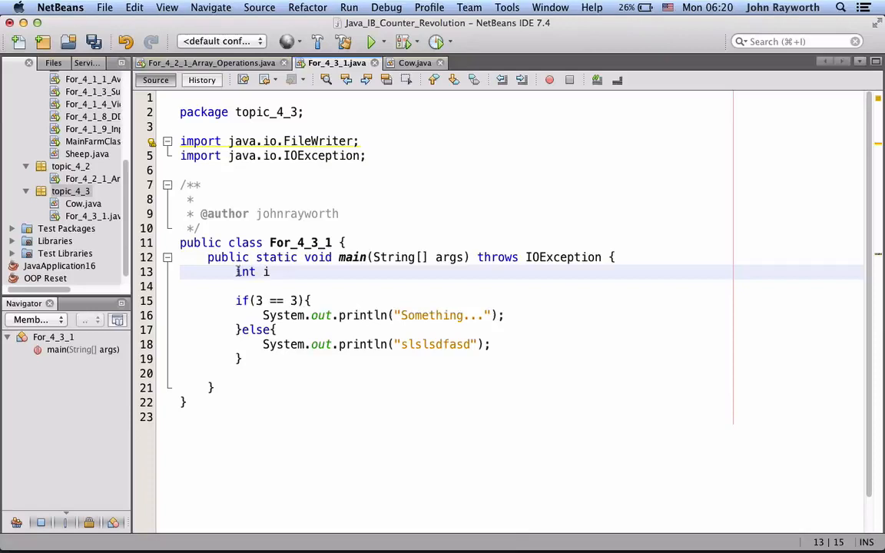
{"action": "type", "text": "= 3;"}
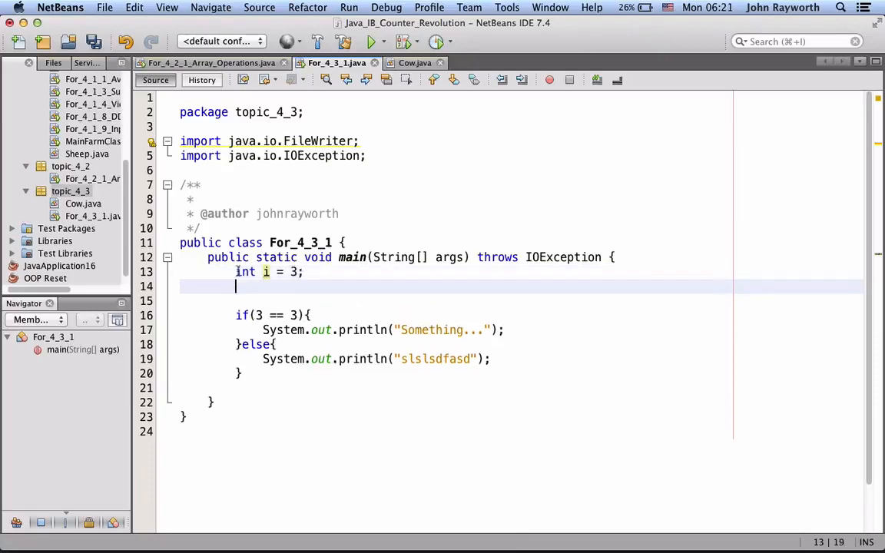
{"action": "type", "text": "int j ="}
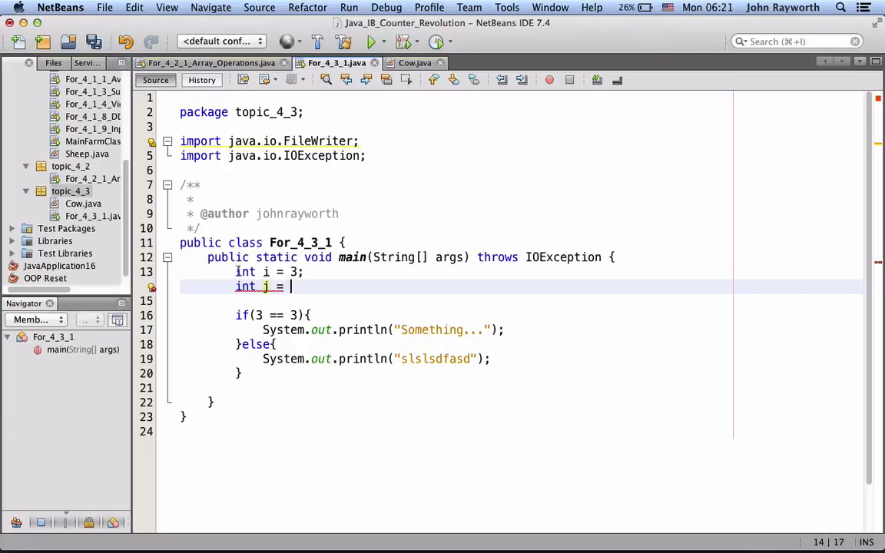
{"action": "type", "text": "3"}
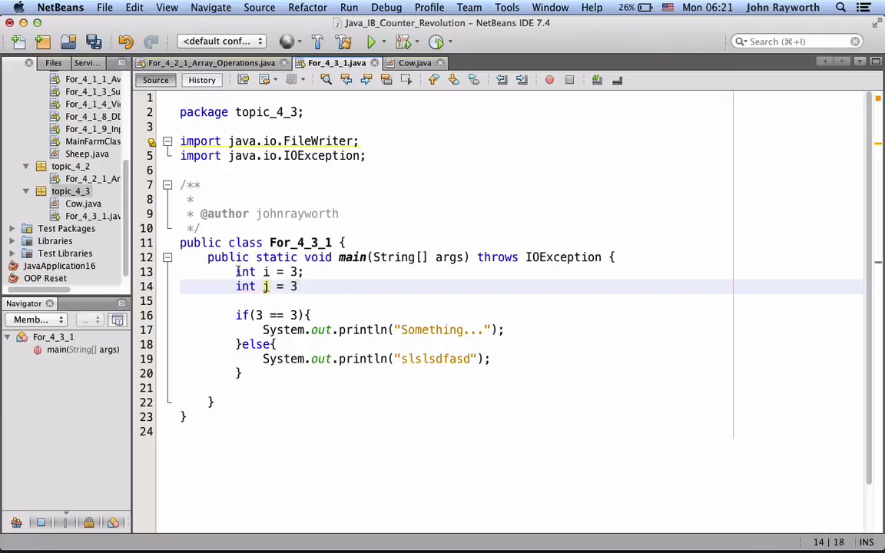
{"action": "type", "text": ";"}
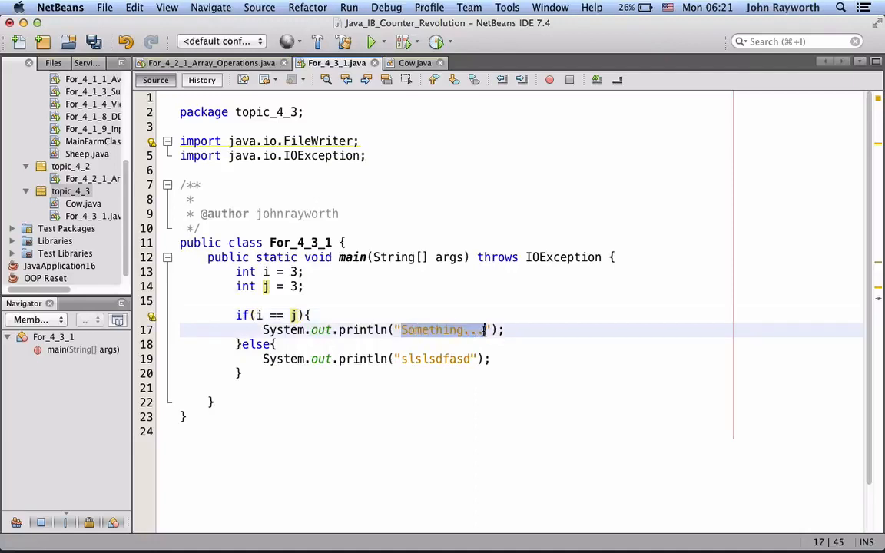
- Change the condition to i != j and make the else branch print "The two are equal."
{"action": "type", "text": "The two th"}
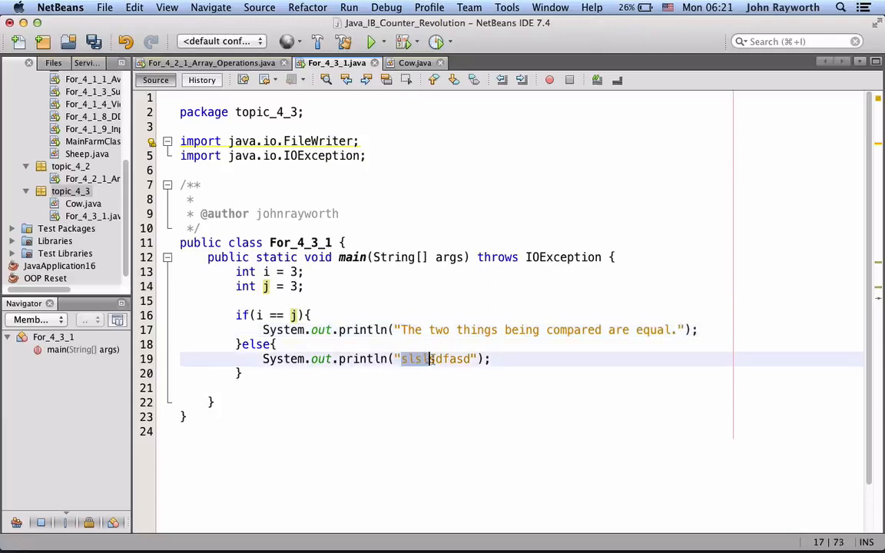
{"action": "type", "text": "The two are not equal."}
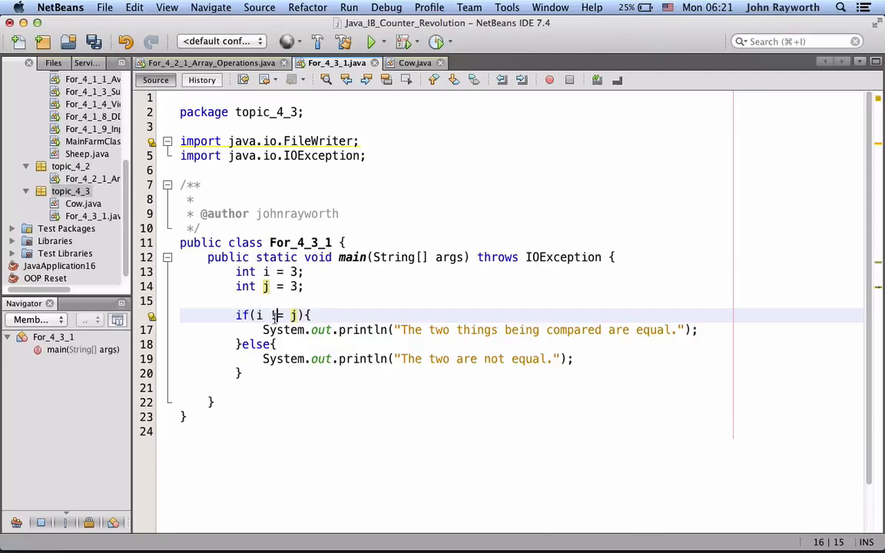
{"action": "type", "text": "!"}
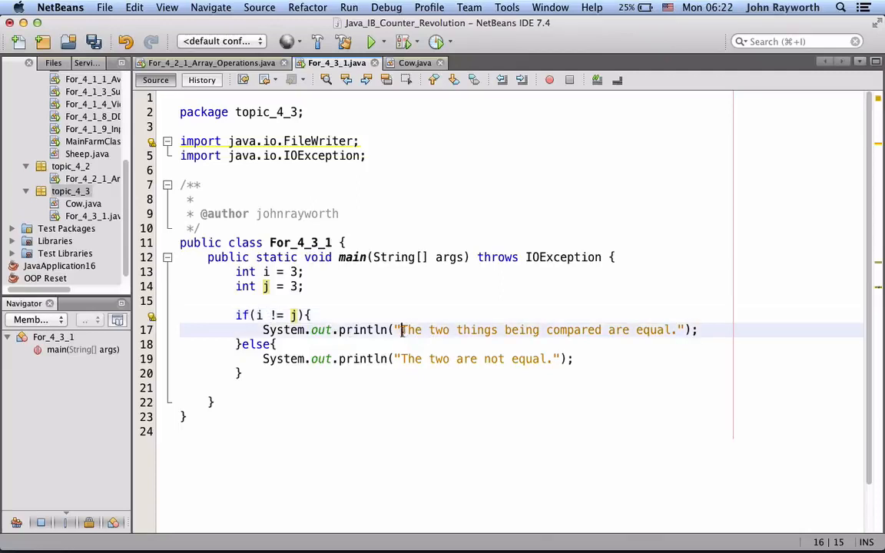
{"action": "left_click_drag", "start_coordinate": [401, 330], "coordinate": [622, 330]}
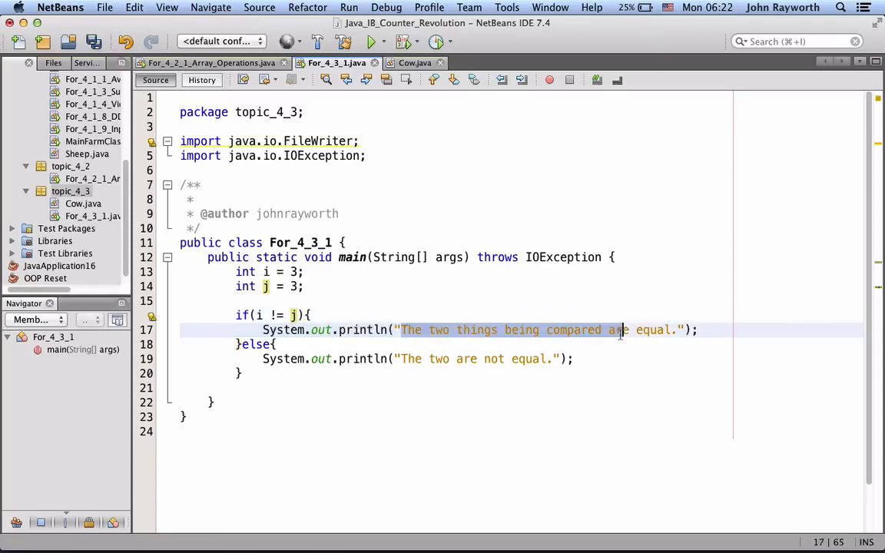
{"action": "type", "text": "THey"}
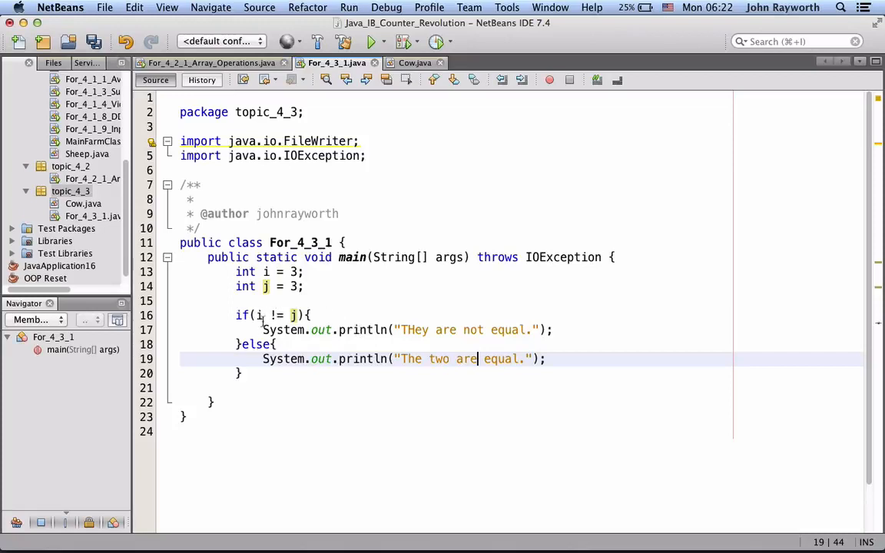
{"action": "mouse_move", "coordinate": [429, 329]}
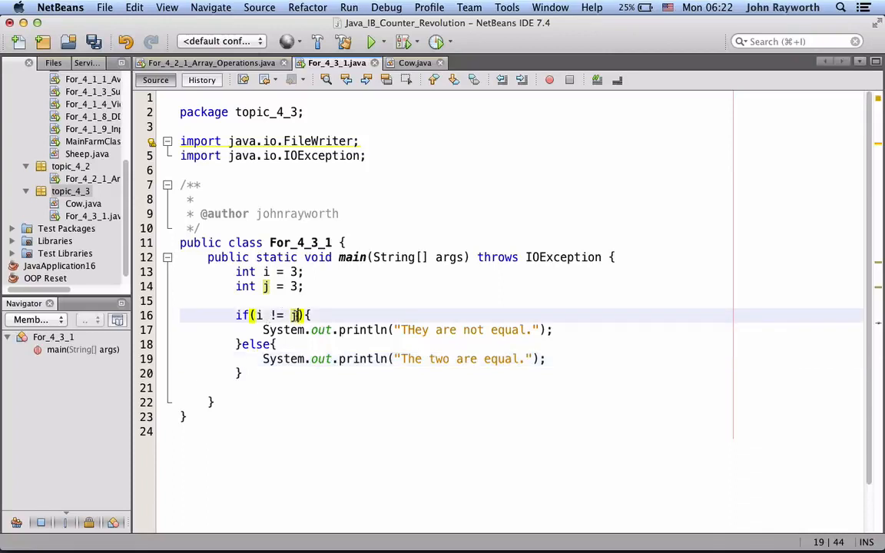
{"action": "left_click", "coordinate": [259, 315]}
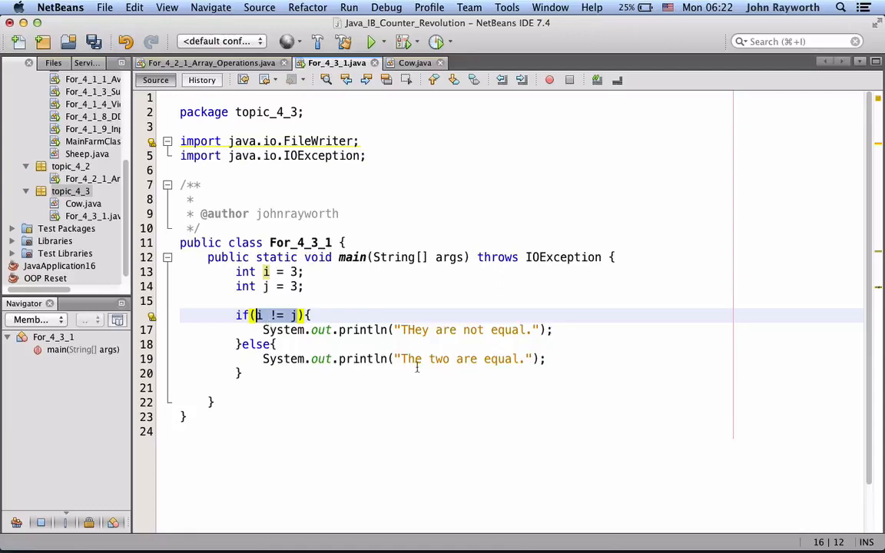
{"action": "mouse_move", "coordinate": [413, 379]}
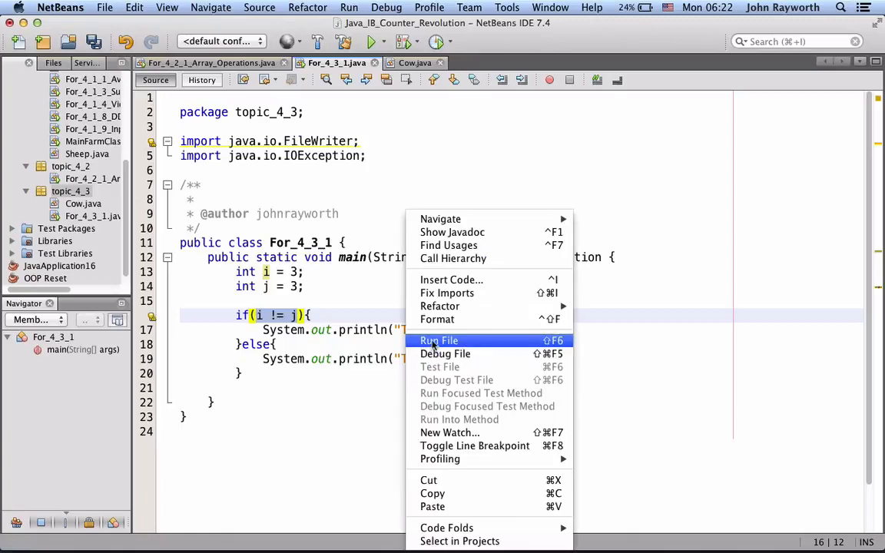
- Run For_4_3_1 and change j's value to 7
{"action": "left_click", "coordinate": [439, 341]}
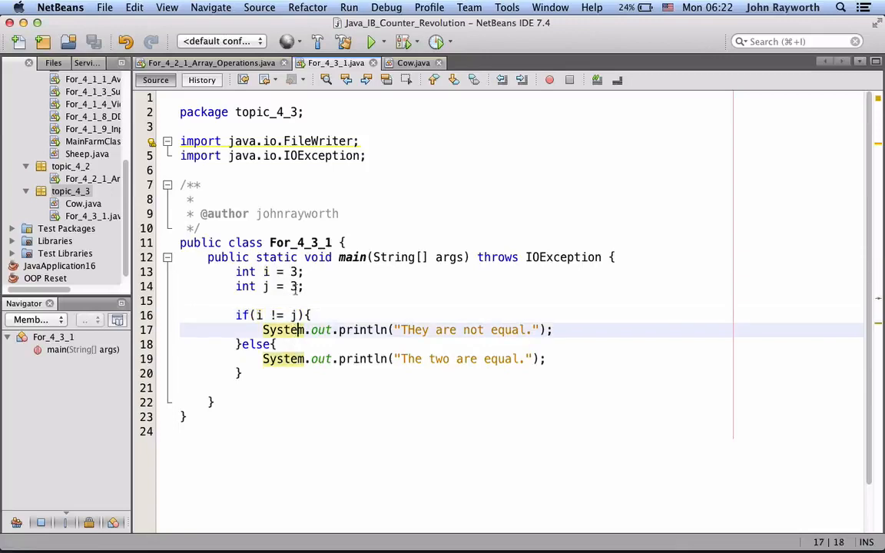
{"action": "type", "text": "7"}
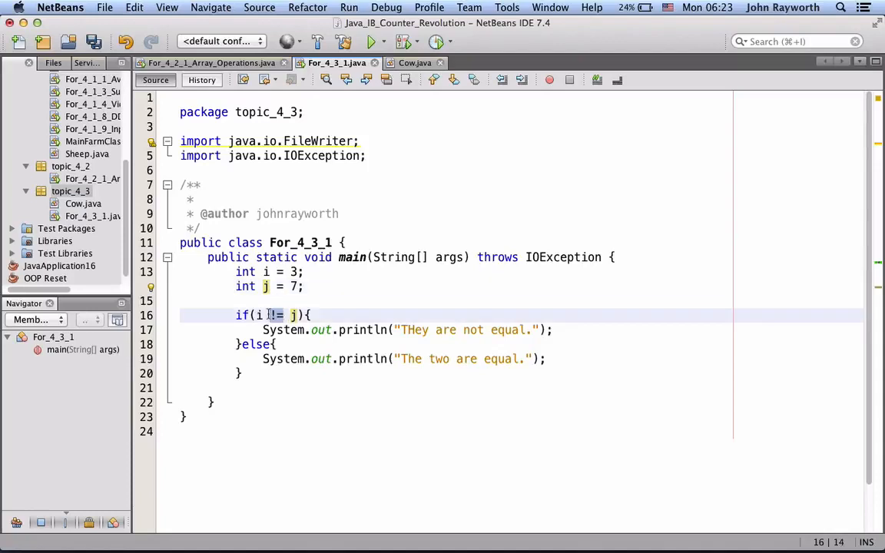
- Test i < j and have that branch print "The first is less than the second."
{"action": "type", "text": "<"}
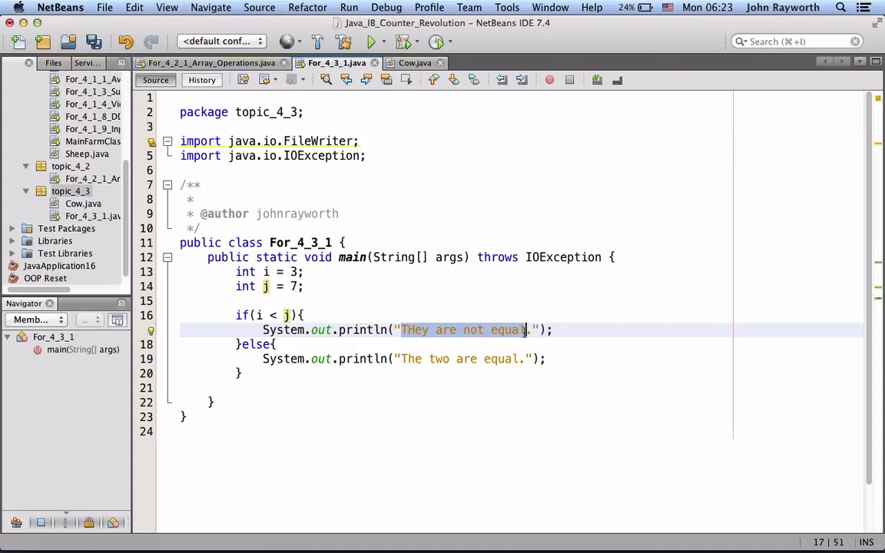
{"action": "type", "text": "The first is less"}
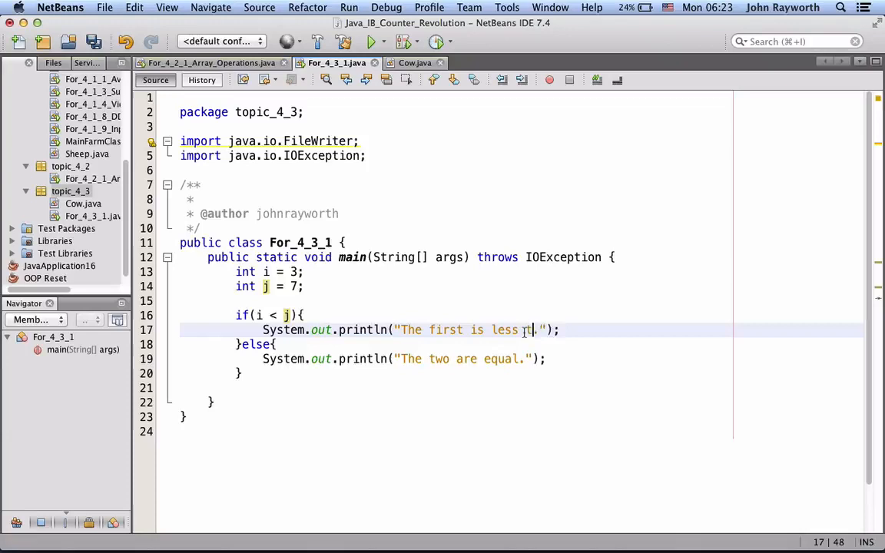
{"action": "type", "text": "than the sec"}
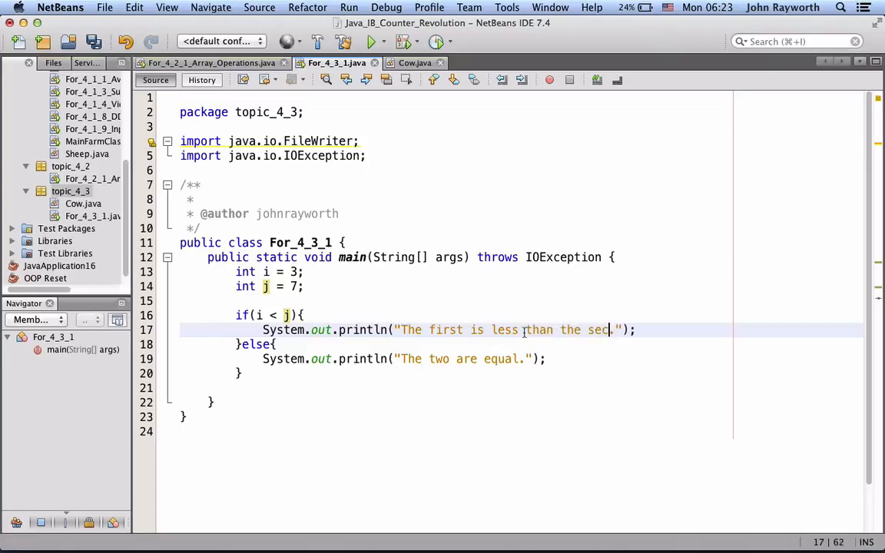
{"action": "type", "text": "ond"}
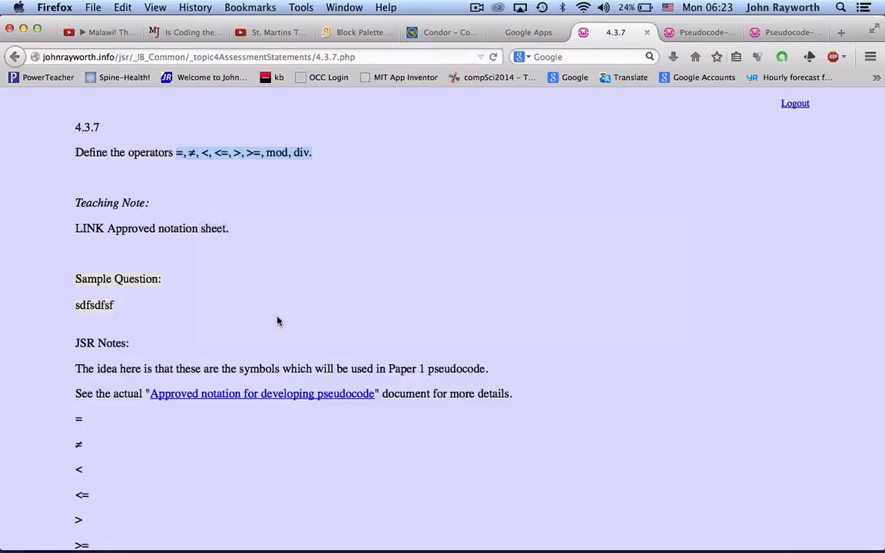
{"action": "mouse_move", "coordinate": [283, 167]}
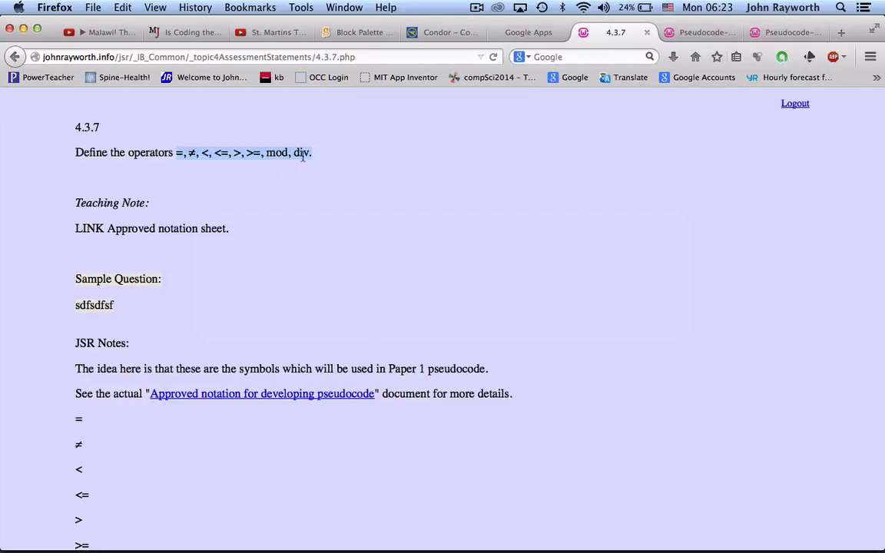
{"action": "mouse_move", "coordinate": [300, 164]}
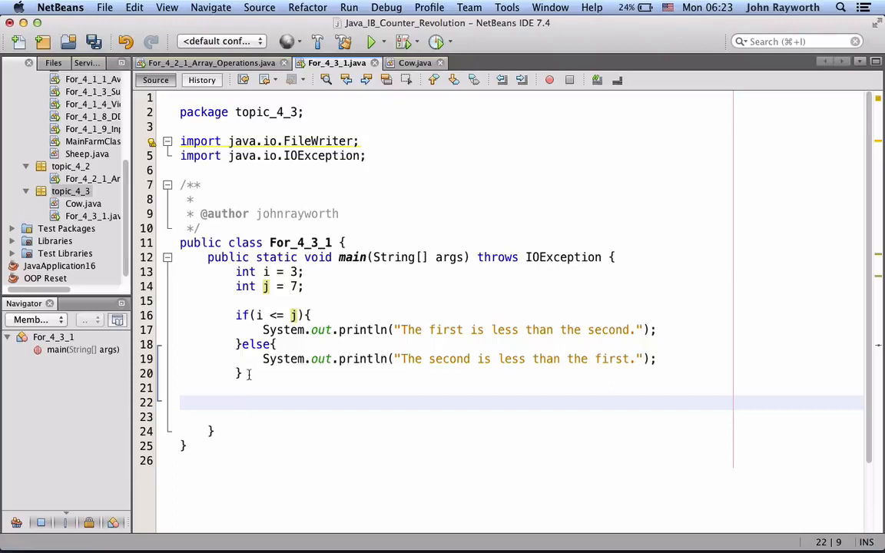
- Replace the if/else block with System.out.println(7 / 3) and run it, printing 2
{"action": "type", "text": "System.out.println(\"\");"}
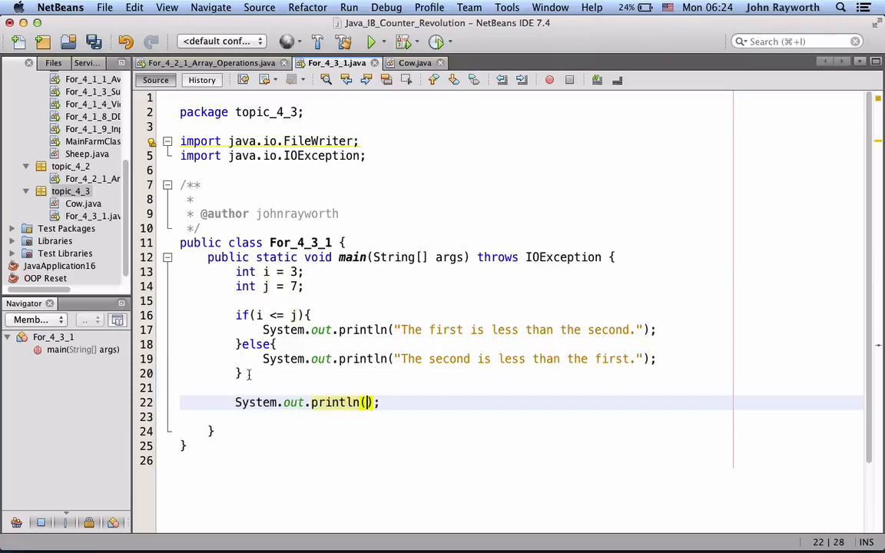
{"action": "type", "text": "7 /"}
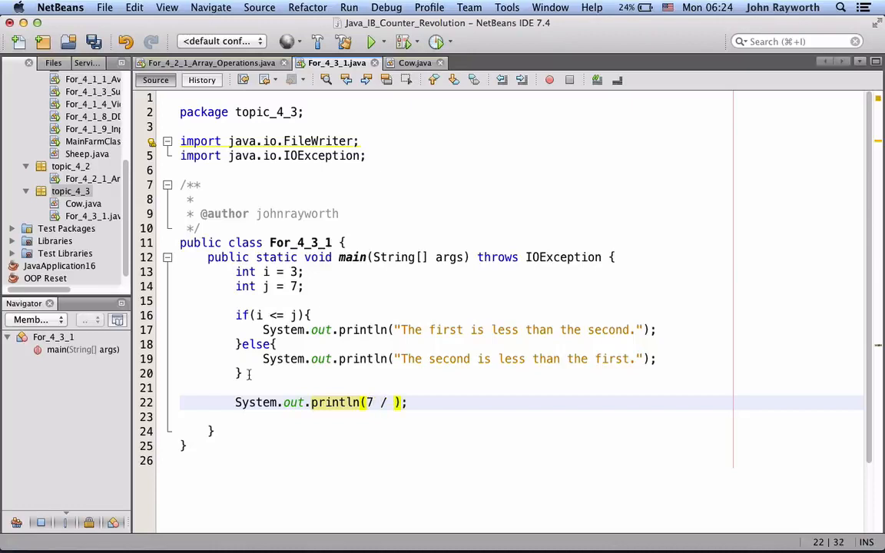
{"action": "type", "text": "3"}
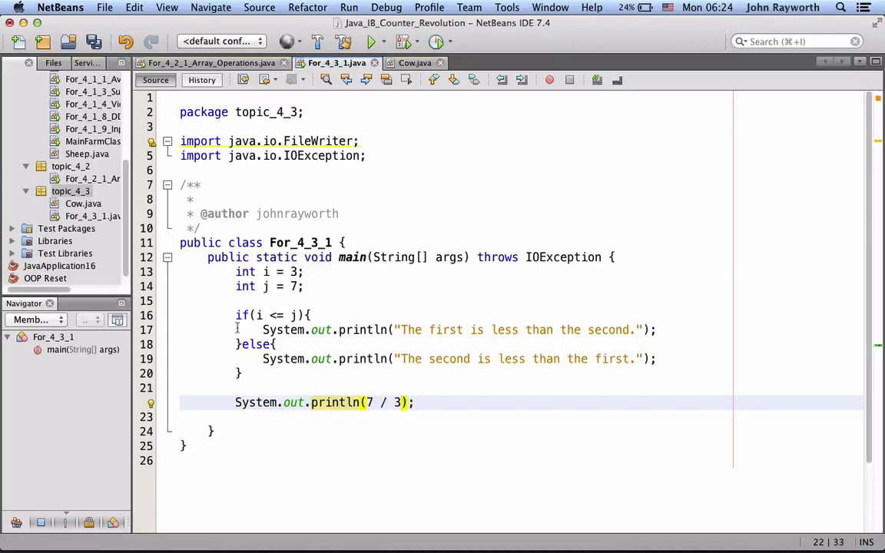
{"action": "left_click_drag", "start_coordinate": [236, 316], "coordinate": [243, 373]}
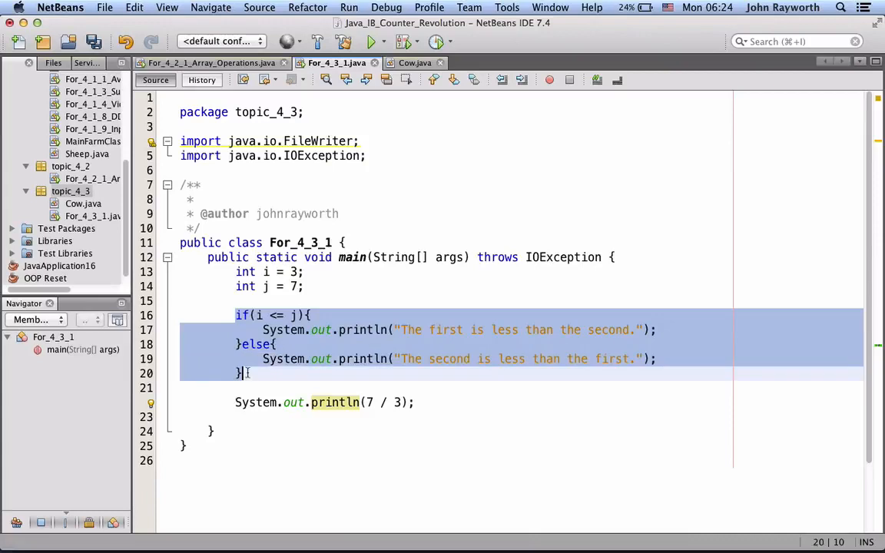
{"action": "key", "text": "Delete"}
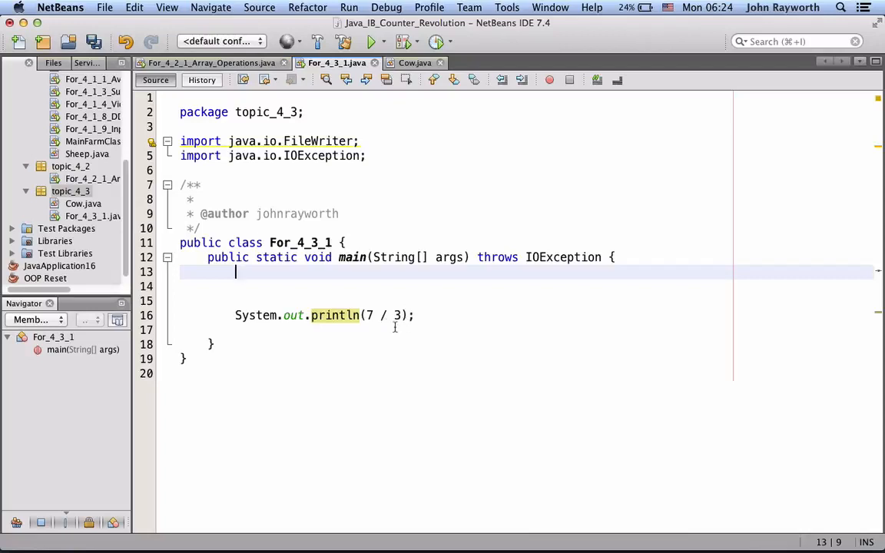
{"action": "mouse_move", "coordinate": [426, 330]}
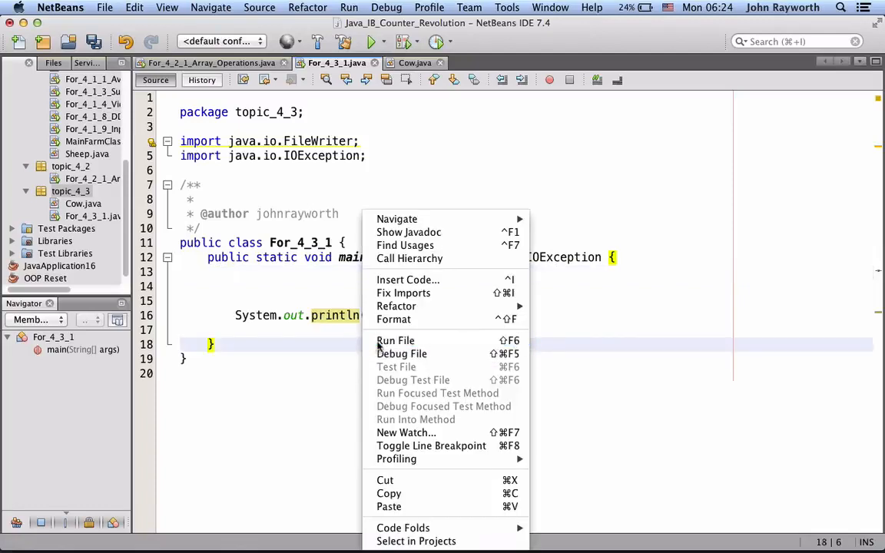
{"action": "left_click", "coordinate": [395, 341]}
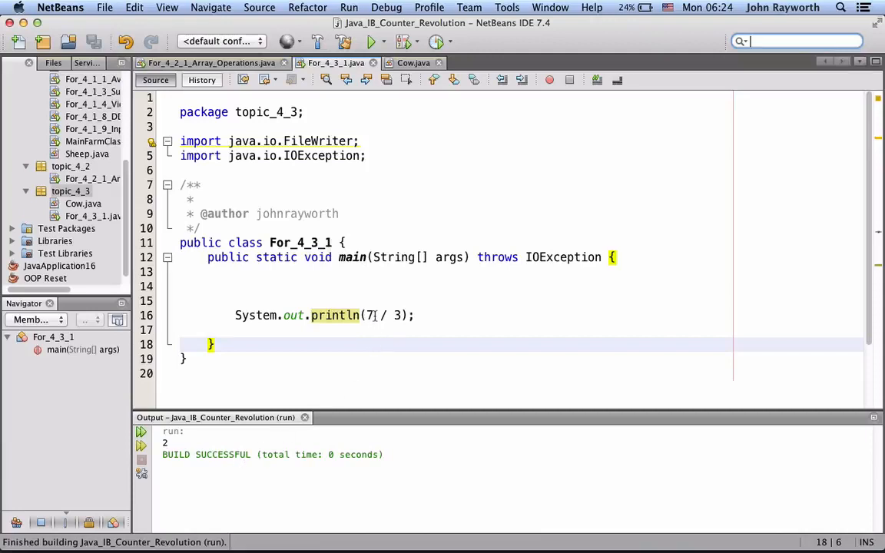
- Change the division to 7.0 / 3.0, run it for 2.3333333333333335, then start clearing the operands
{"action": "type", "text": "."}
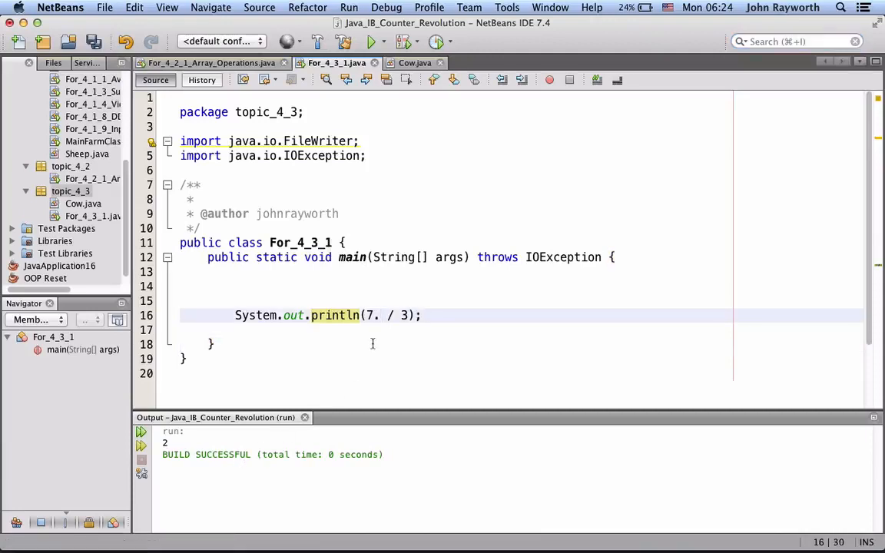
{"action": "type", "text": "0"}
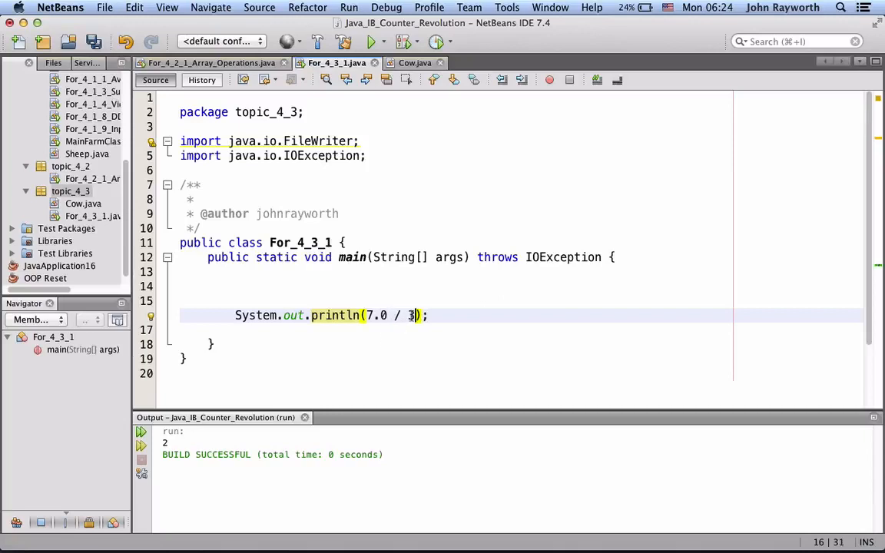
{"action": "type", "text": ".0"}
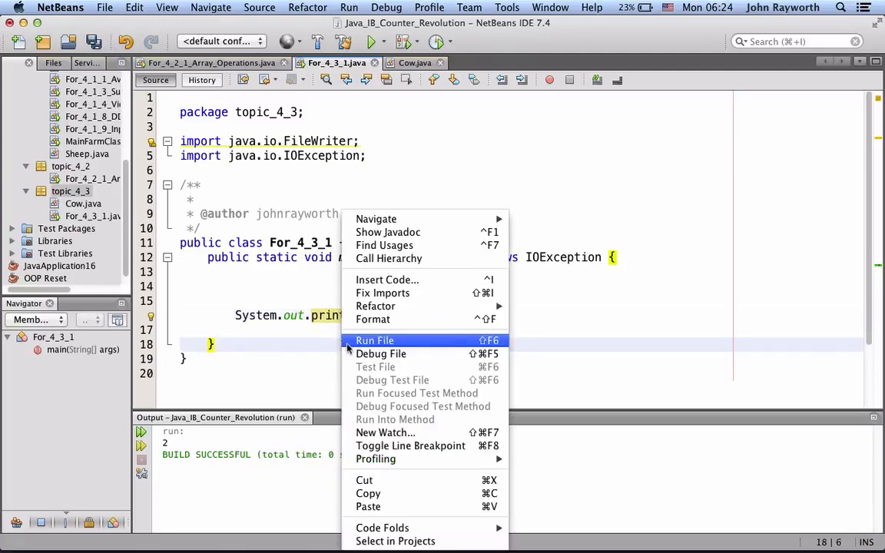
{"action": "left_click", "coordinate": [375, 340]}
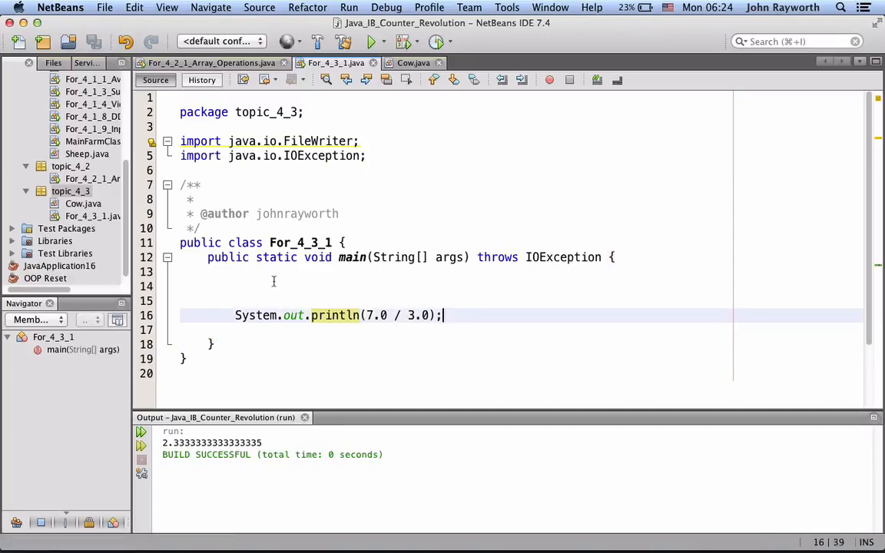
{"action": "left_click", "coordinate": [390, 315]}
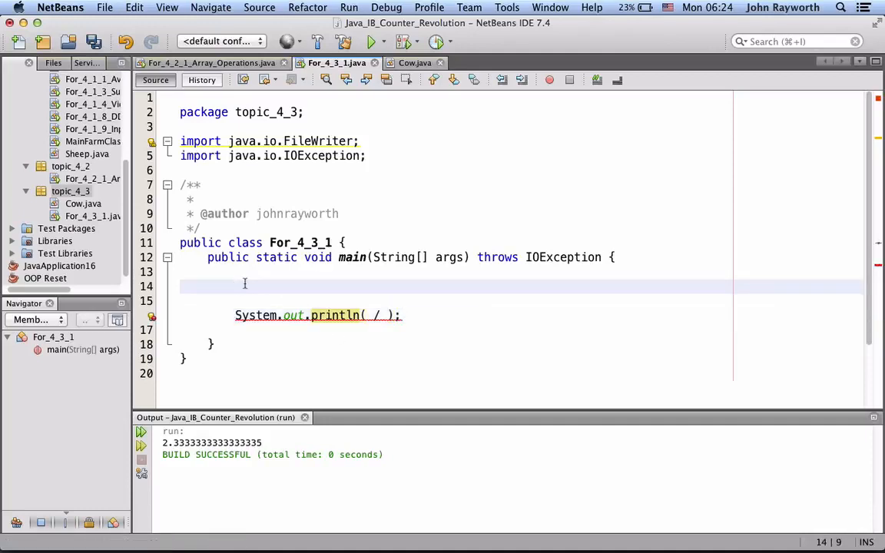
- Declare int a = 7; and int b = 3; and print a / b
{"action": "type", "text": "int"}
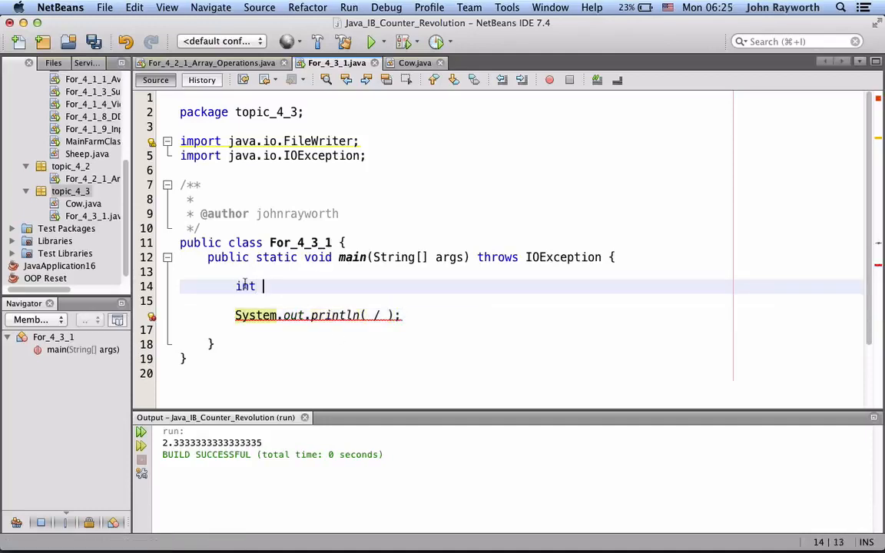
{"action": "type", "text": "a ="}
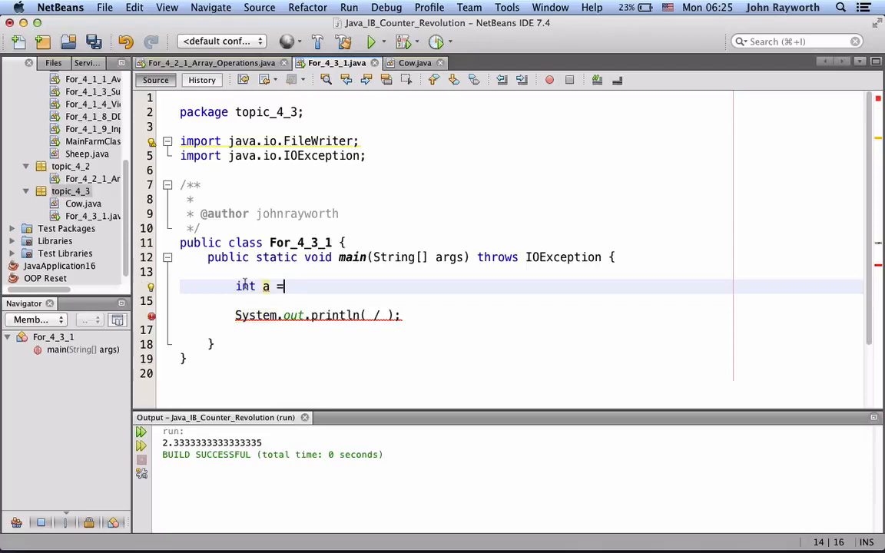
{"action": "type", "text": "7;"}
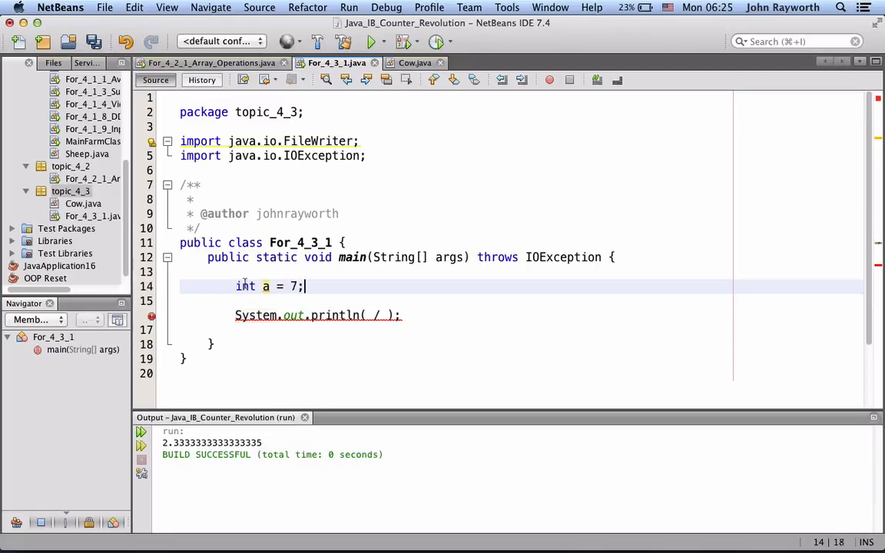
{"action": "type", "text": "int b ="}
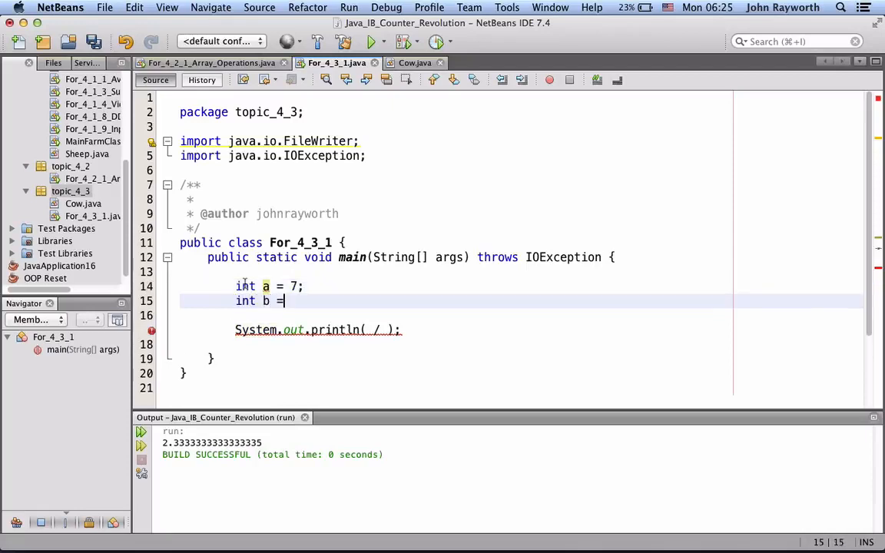
{"action": "type", "text": "3;"}
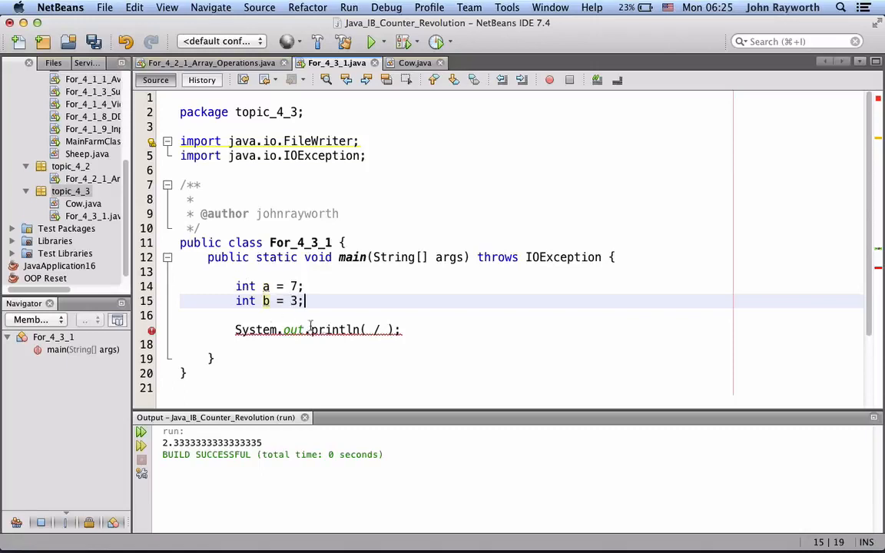
{"action": "type", "text": "a"}
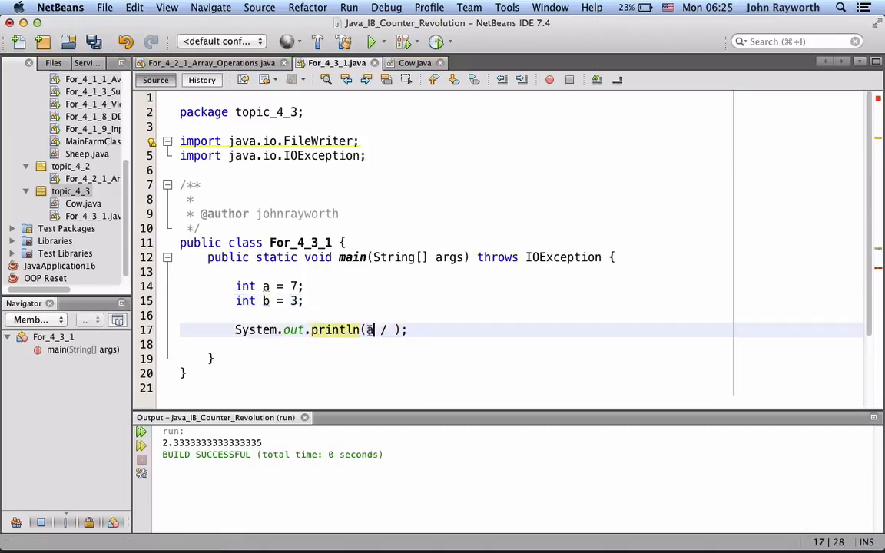
{"action": "type", "text": "b"}
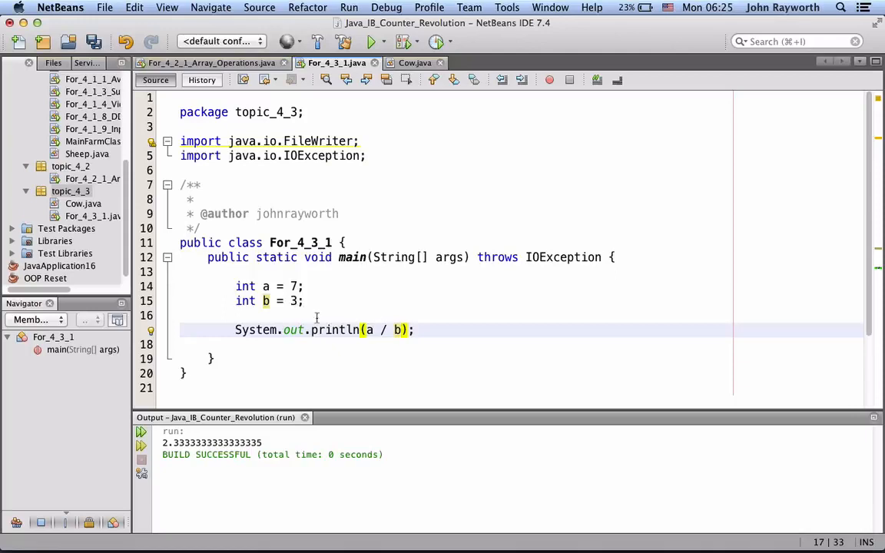
{"action": "mouse_move", "coordinate": [374, 340]}
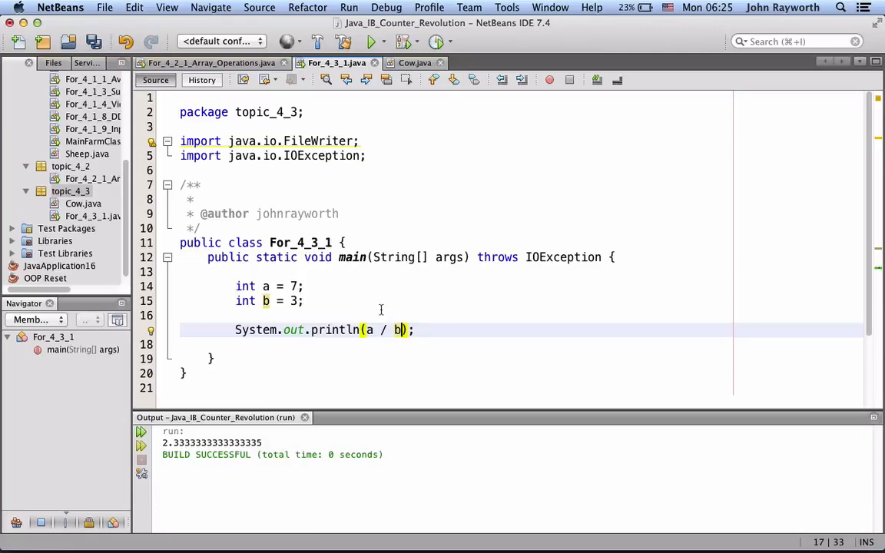
- Run the file to print 2, then add System.out.println(a % b); below
{"action": "right_click", "coordinate": [381, 315]}
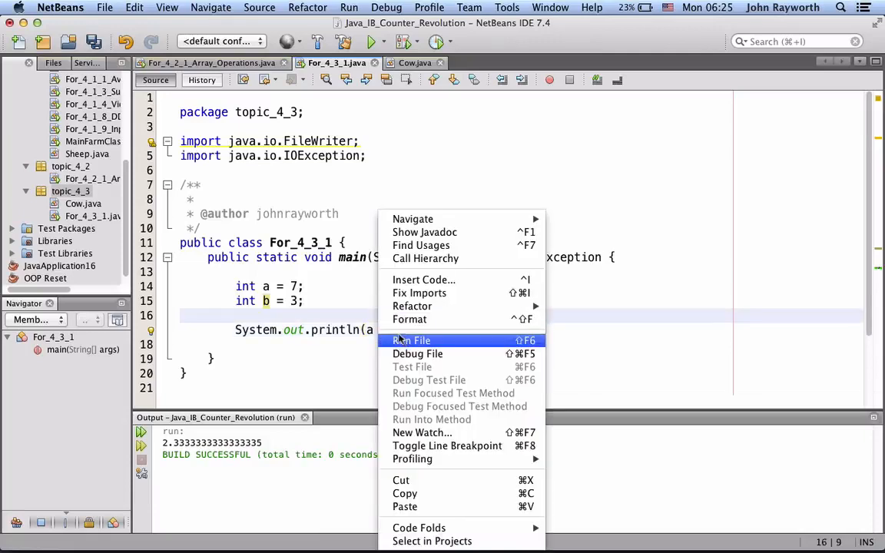
{"action": "left_click", "coordinate": [412, 341]}
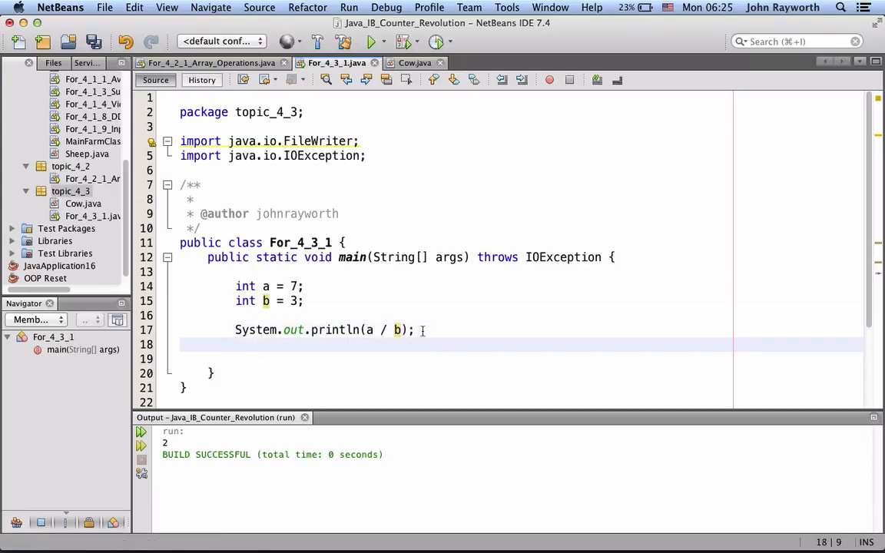
{"action": "type", "text": "System.out.println(\"\");"}
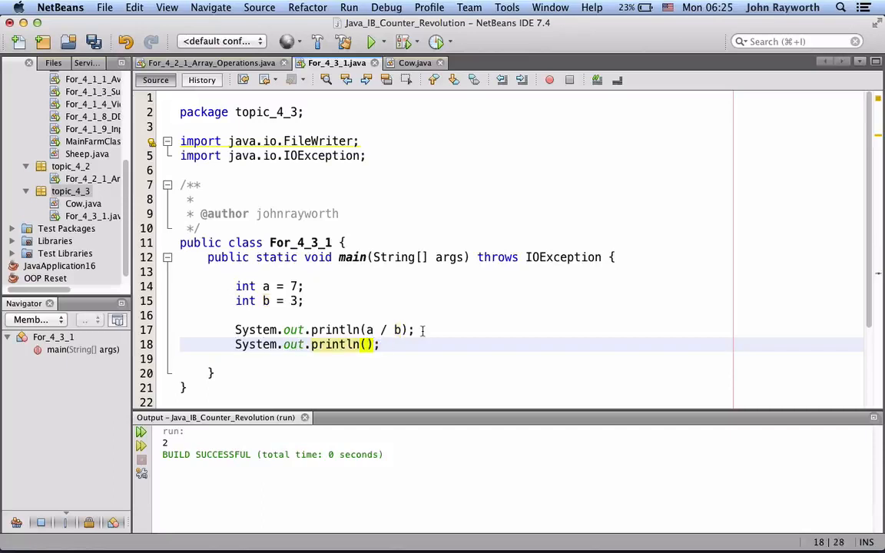
{"action": "type", "text": "a"}
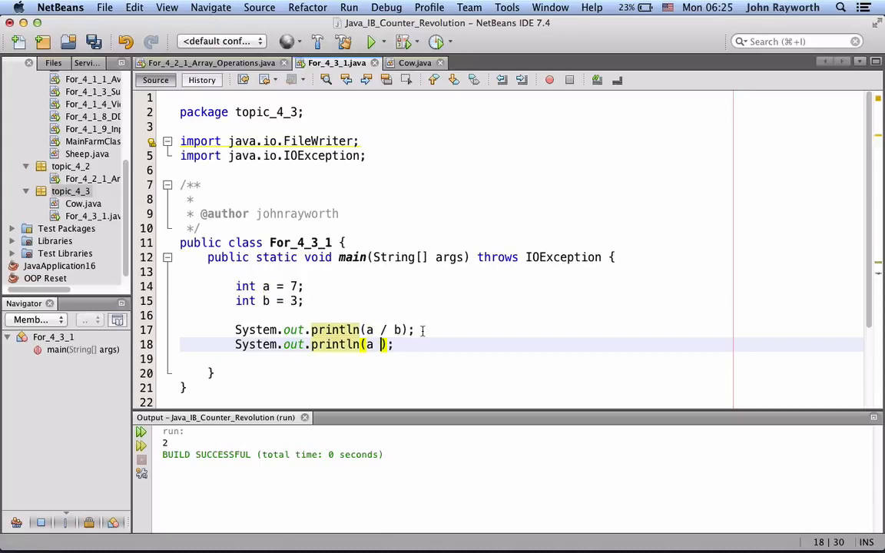
{"action": "type", "text": "%"}
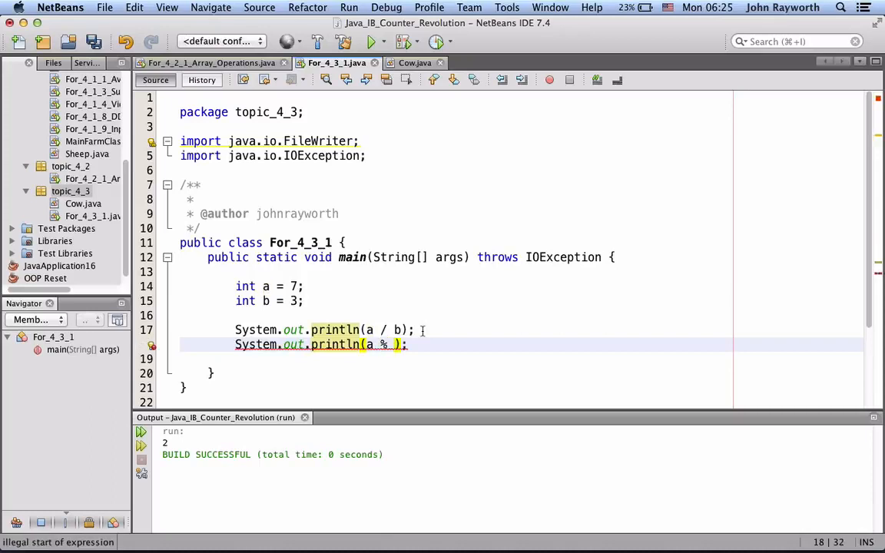
{"action": "type", "text": "b"}
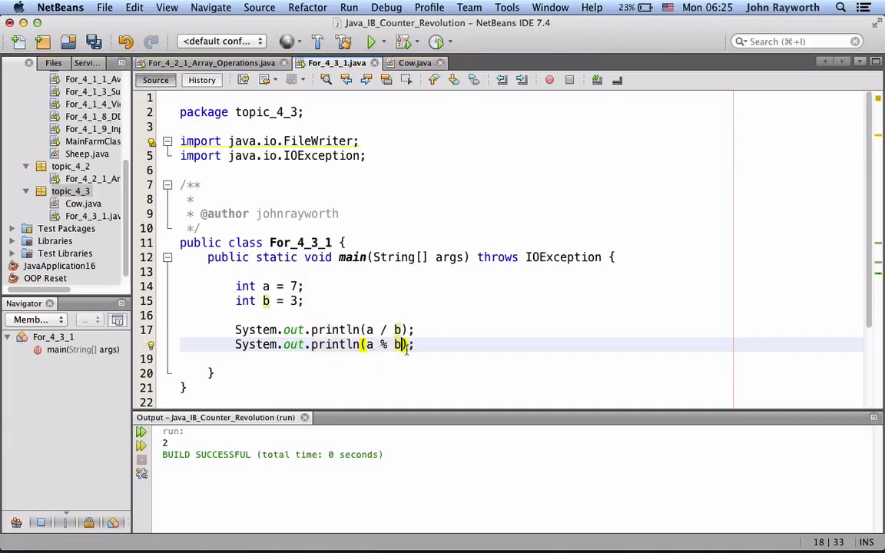
{"action": "left_click", "coordinate": [428, 345]}
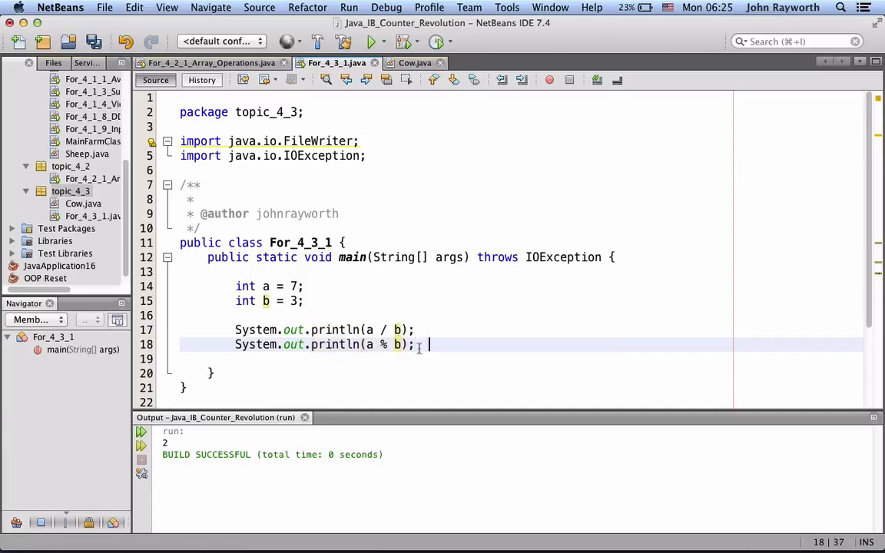
- Add a two-line // comment: Java's mod operator yields the remainder of an integer division
{"action": "type", "text": "//"}
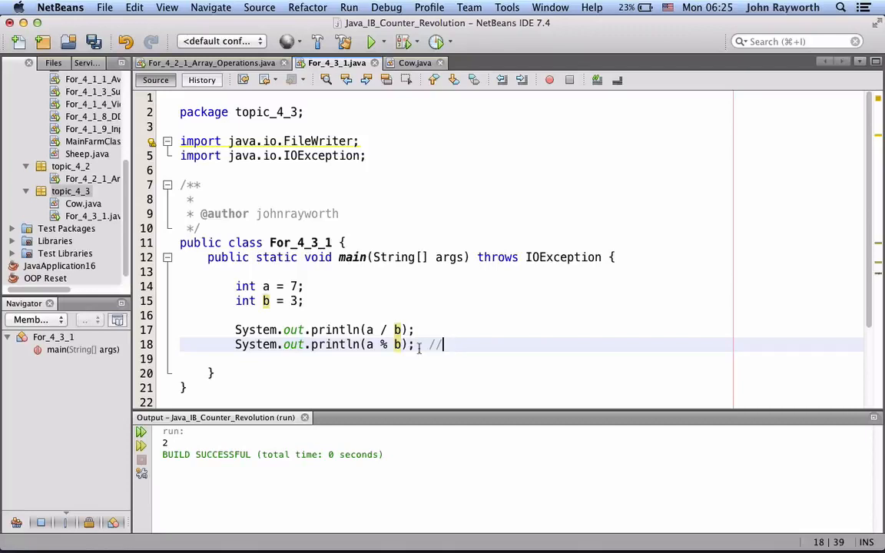
{"action": "type", "text": "THe mod (modulus) oper"}
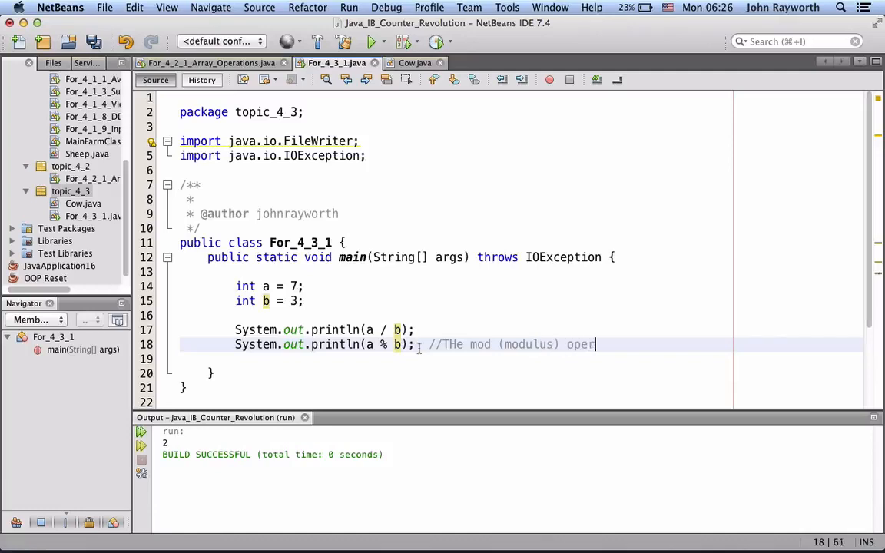
{"action": "type", "text": "ator, % in"}
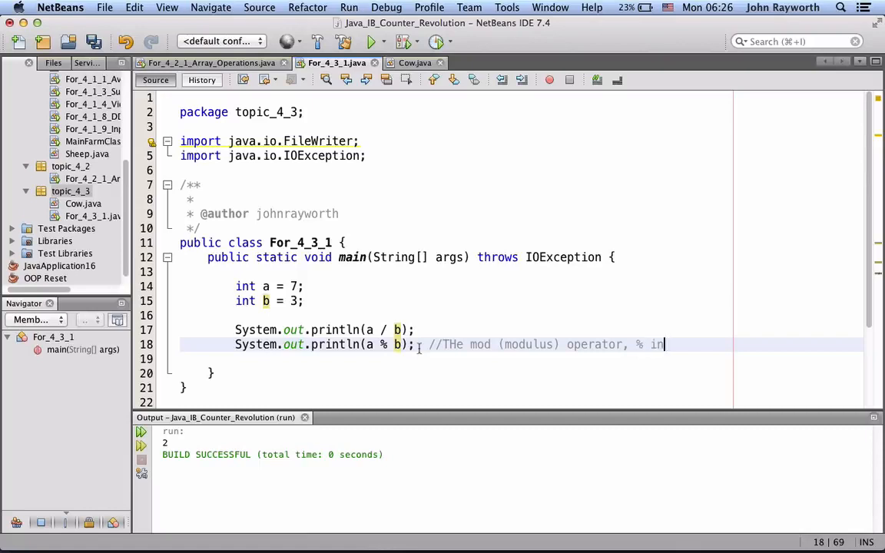
{"action": "type", "text": "Java,"}
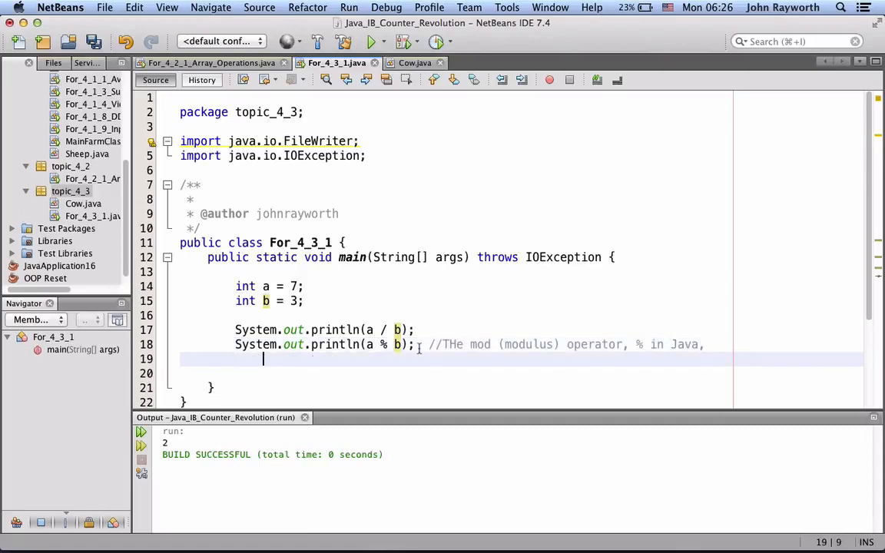
{"action": "type", "text": "//"}
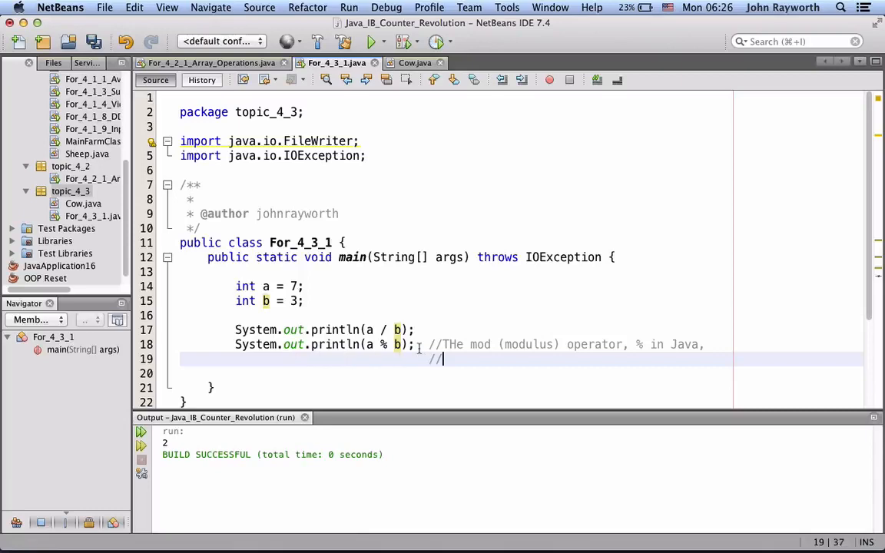
{"action": "type", "text": "yel"}
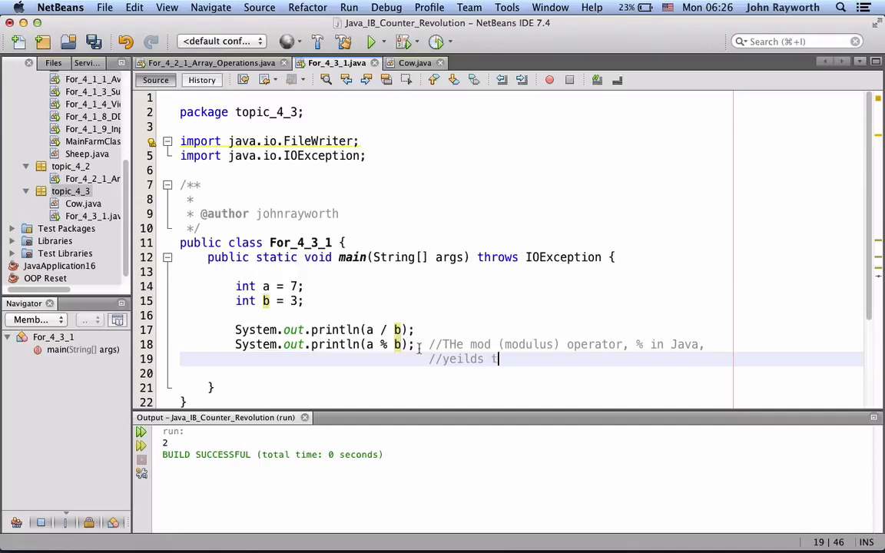
{"action": "type", "text": "he remainder of an integ"}
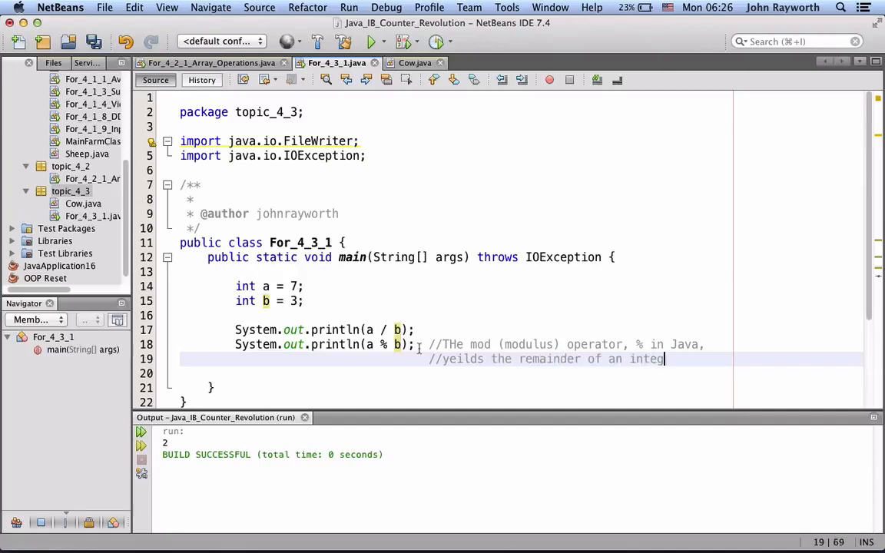
{"action": "type", "text": "er division."}
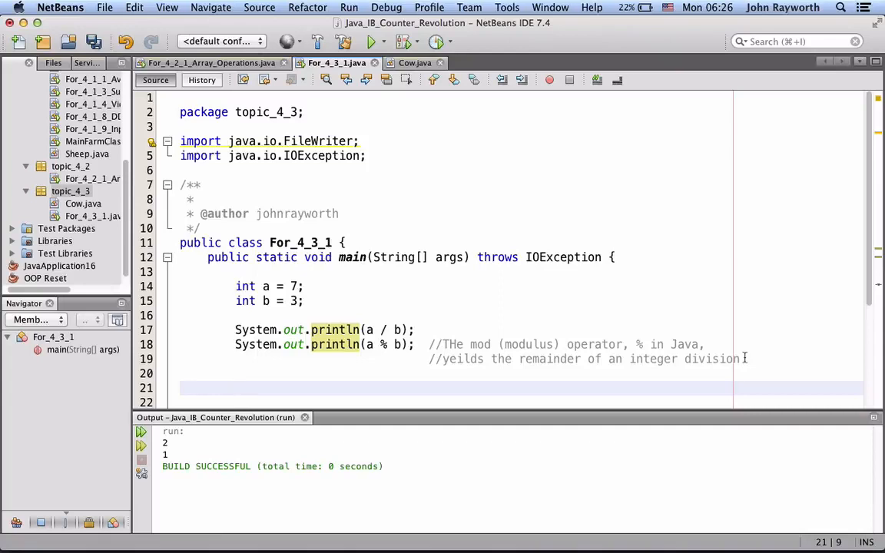
- Declare int variables c = 12 and d = 7
{"action": "type", "text": "int c ="}
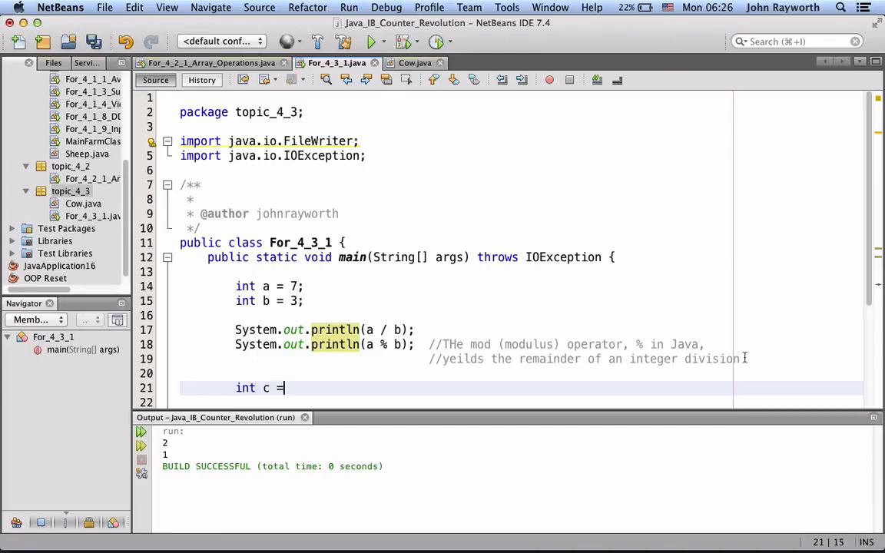
{"action": "type", "text": "12;"}
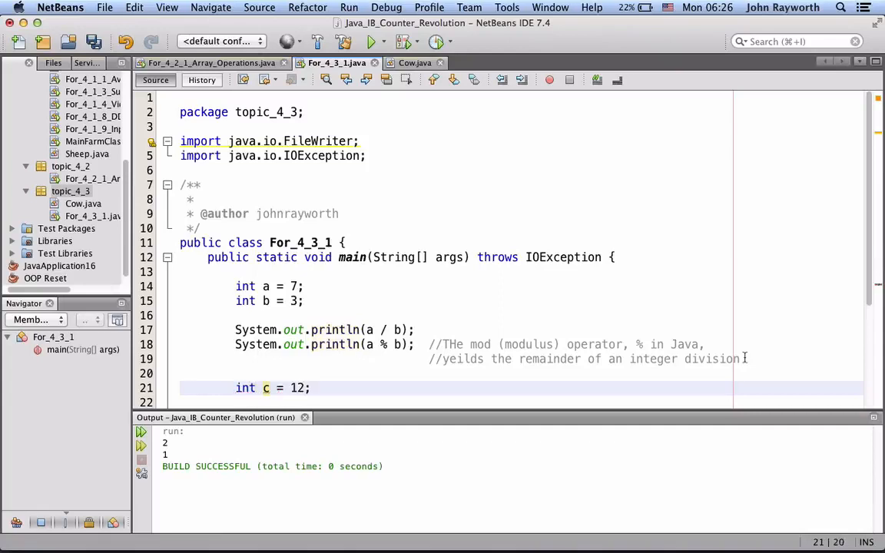
{"action": "type", "text": "int d ="}
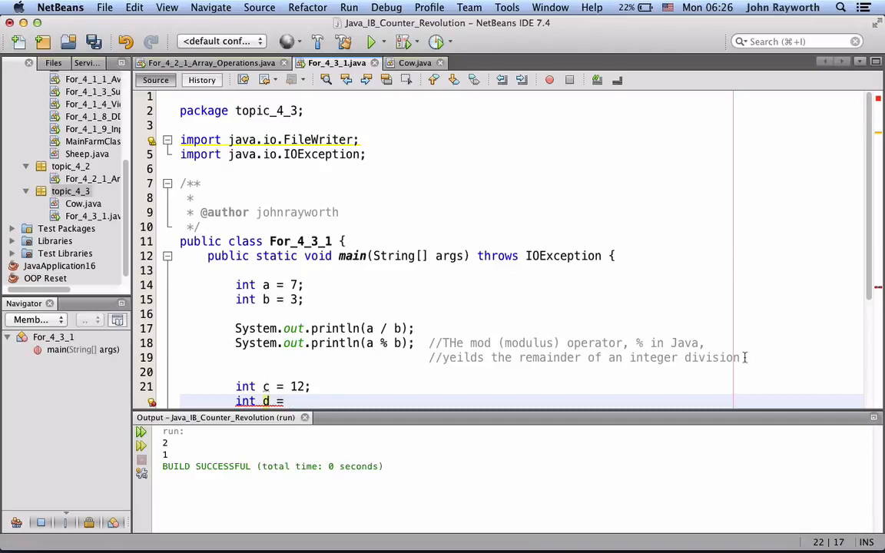
{"action": "type", "text": "5;"}
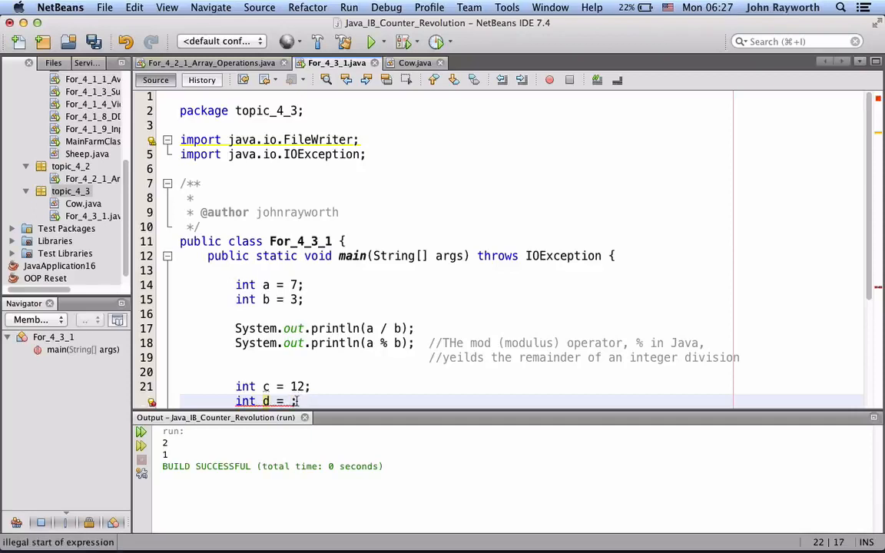
{"action": "type", "text": "7"}
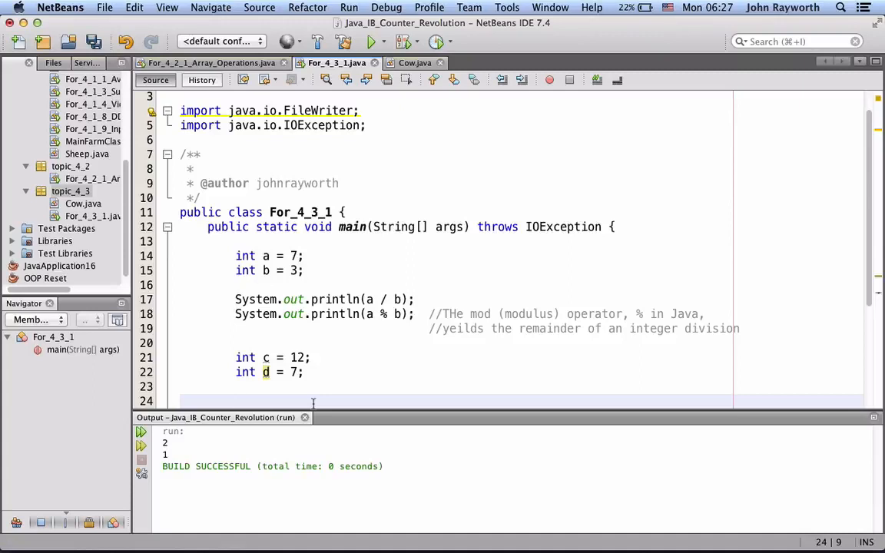
- Add print statements for c / d and c % d on separate lines
{"action": "type", "text": "System.out.println();"}
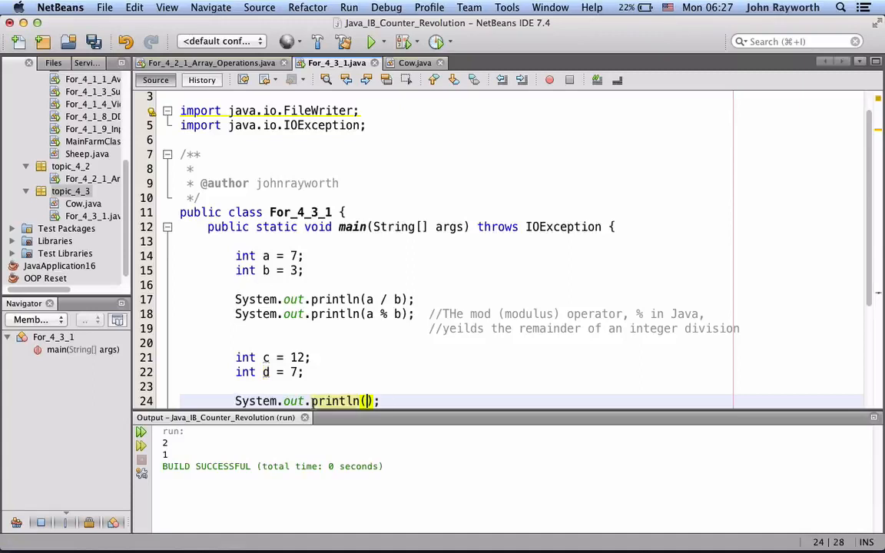
{"action": "type", "text": "c /"}
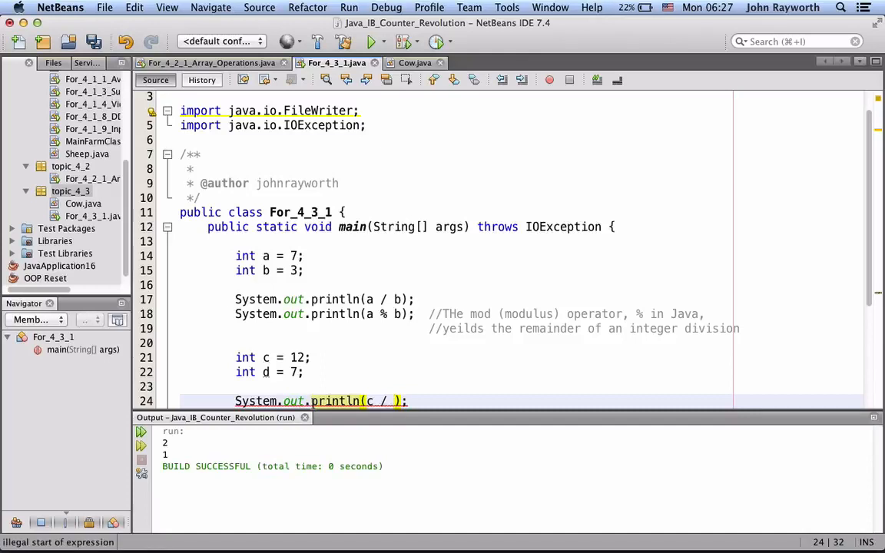
{"action": "type", "text": "d"}
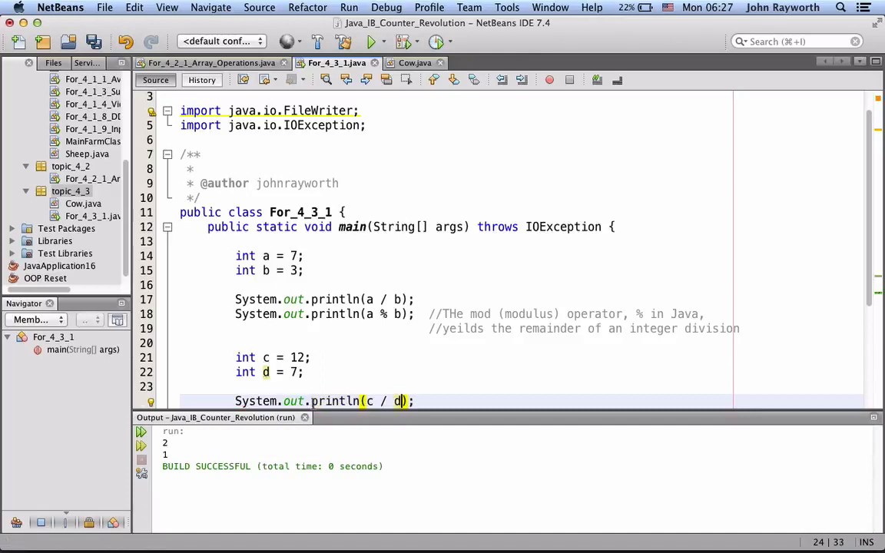
{"action": "key", "text": "Return"}
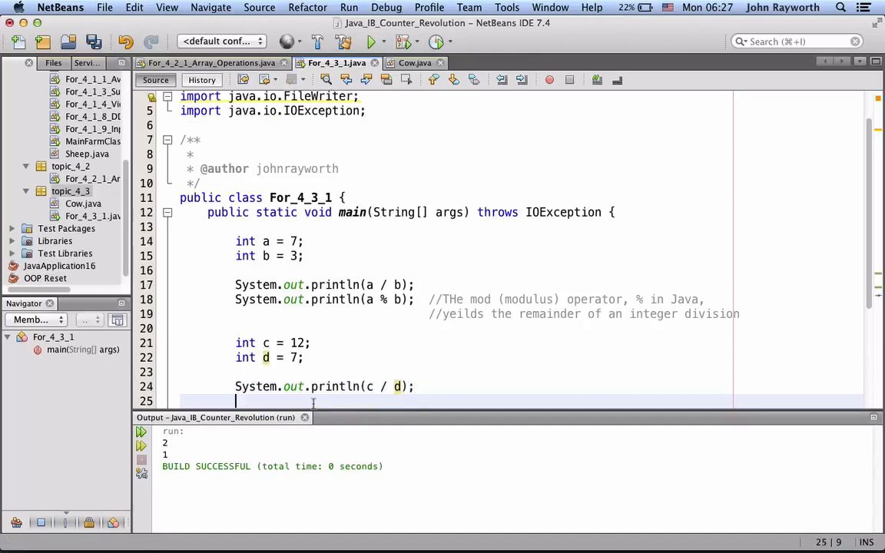
{"action": "type", "text": "System.out.println();"}
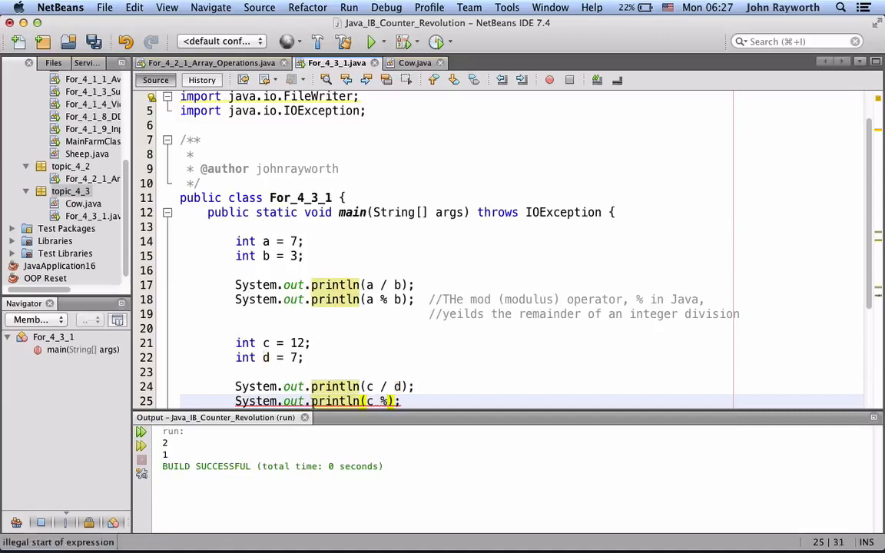
{"action": "type", "text": "d"}
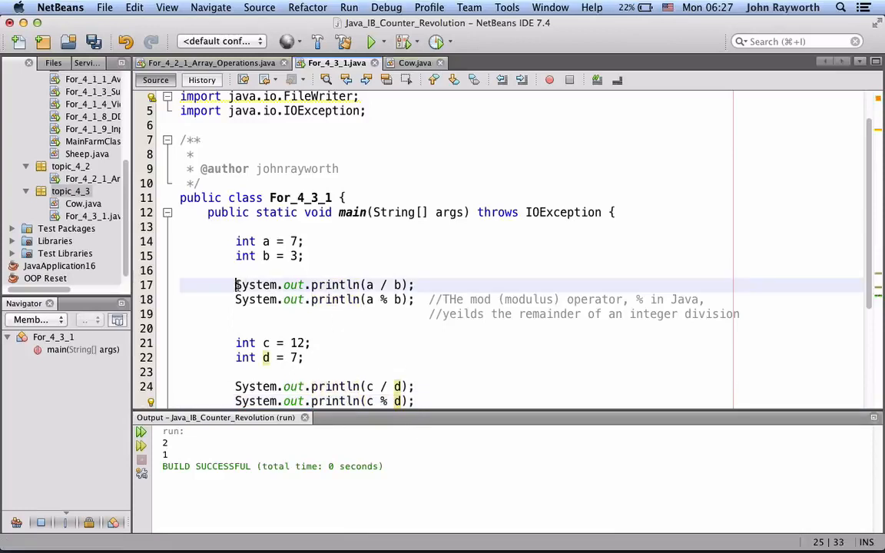
- Comment out the a/b print lines, rerun the file to get 1 and 5, then switch to Firefox
{"action": "type", "text": "//"}
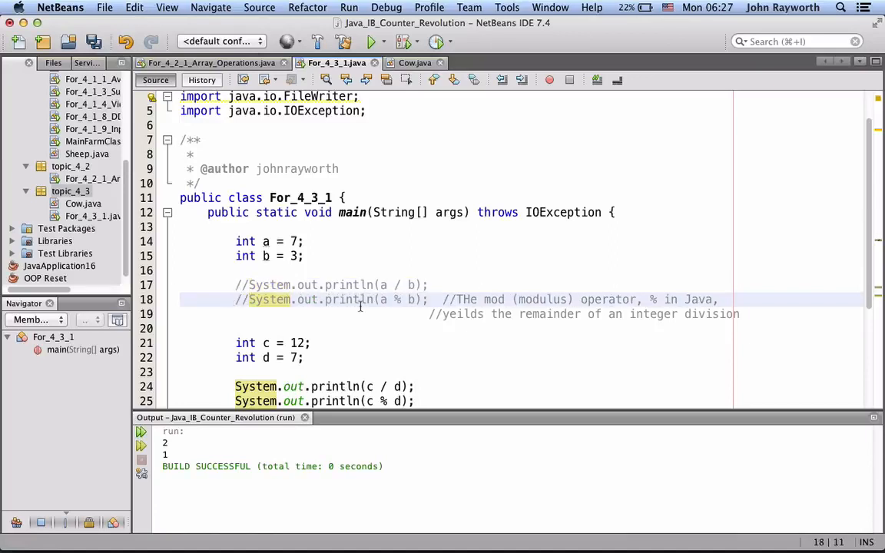
{"action": "scroll", "scroll_direction": "down", "scroll_amount": 3}
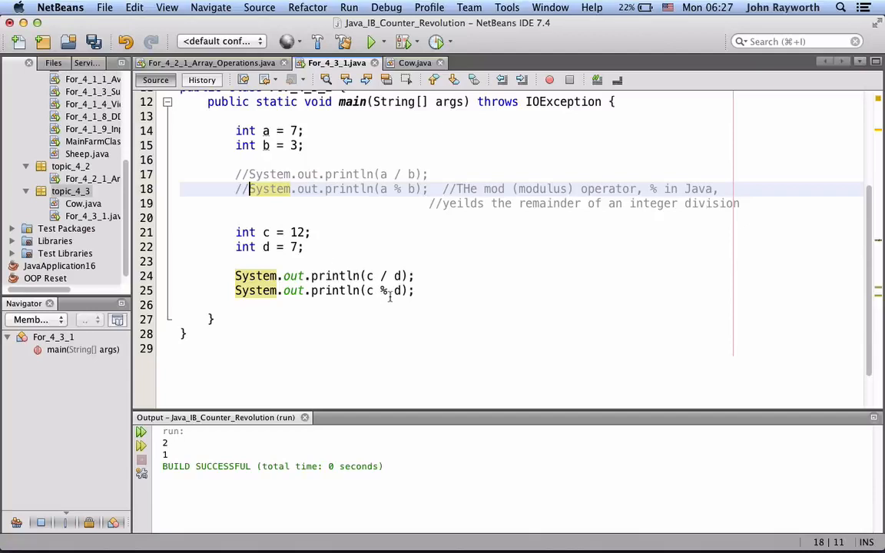
{"action": "right_click", "coordinate": [390, 291]}
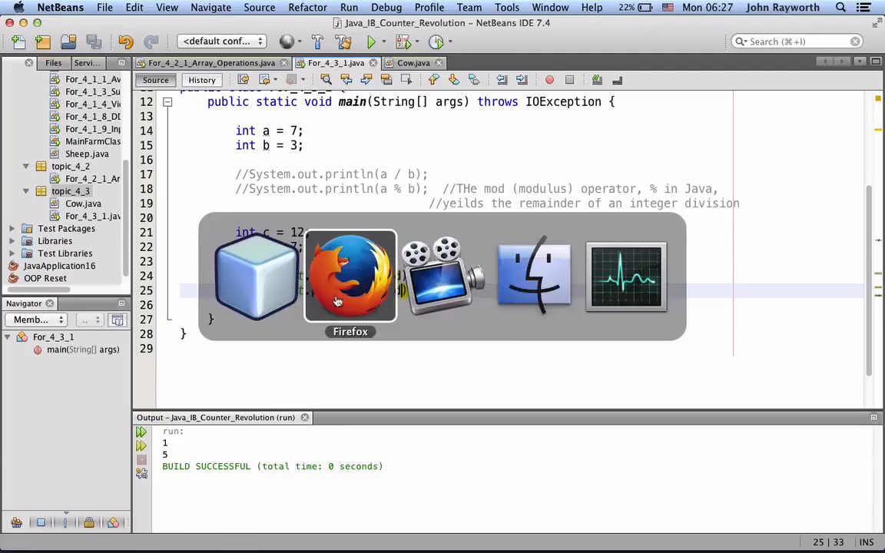
{"action": "left_click", "coordinate": [350, 277]}
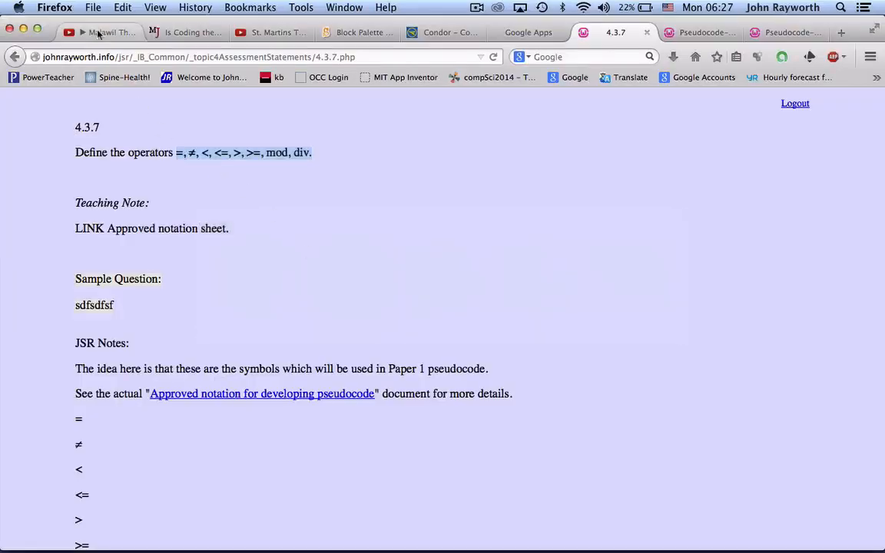